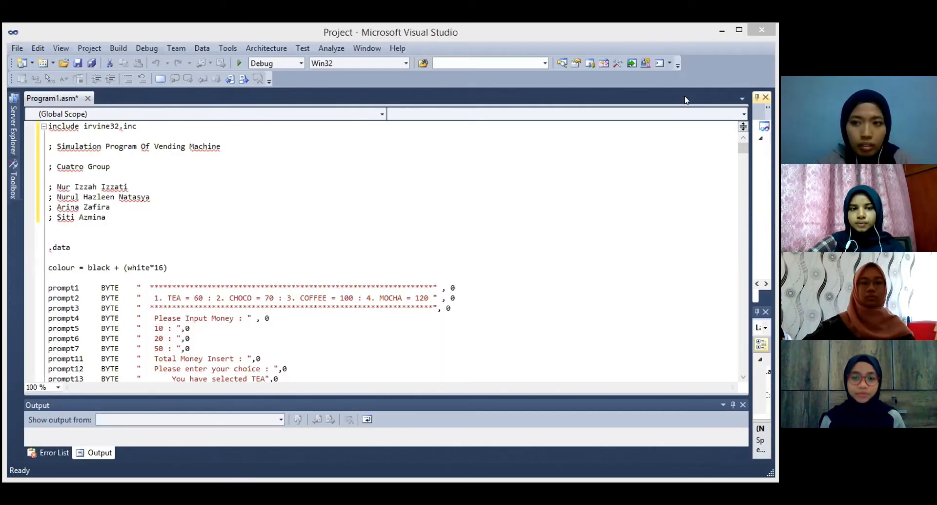
- Review Program1.asm's prompt strings and DWORD variables down to .code main PROC
scroll("down", 3)
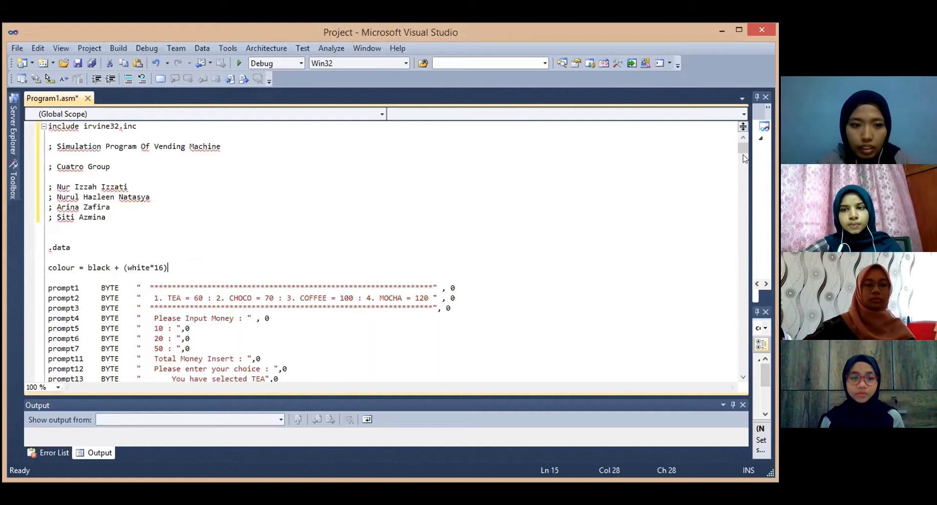
scroll("down", 3)
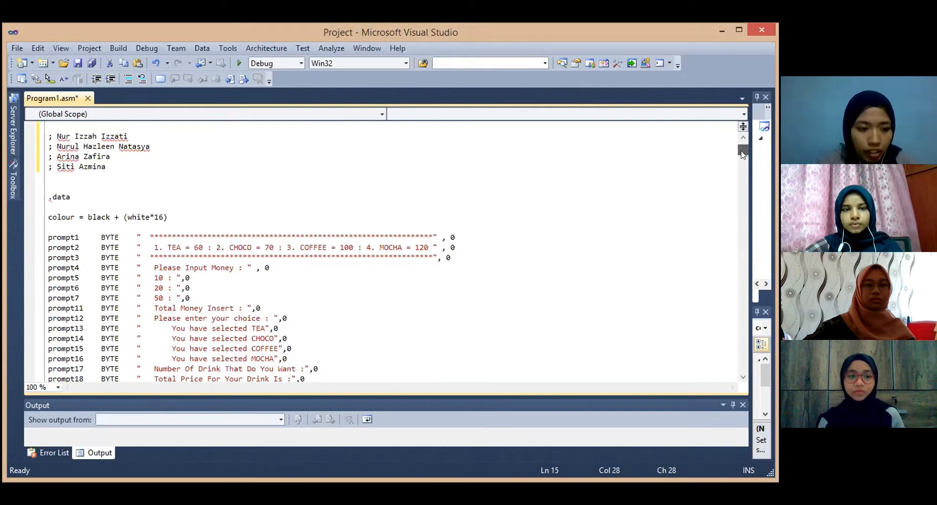
scroll("down", 3)
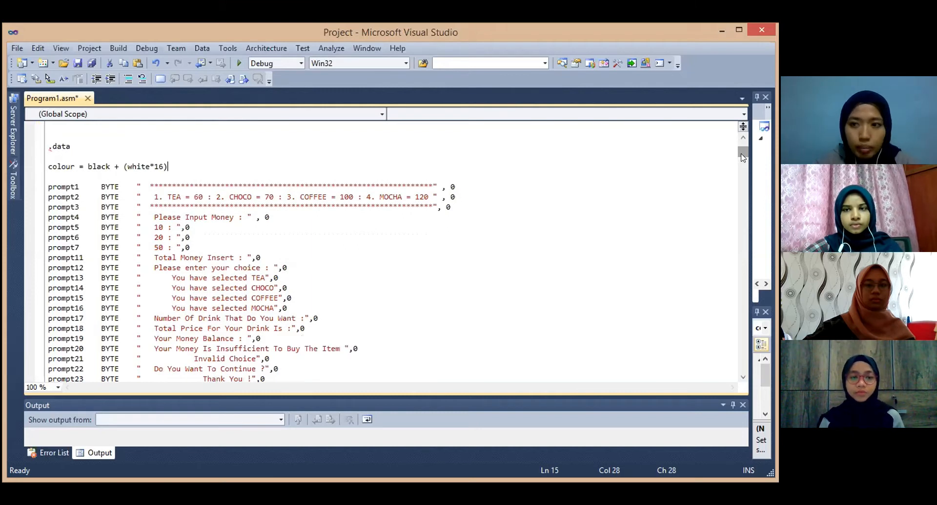
scroll("down", 3)
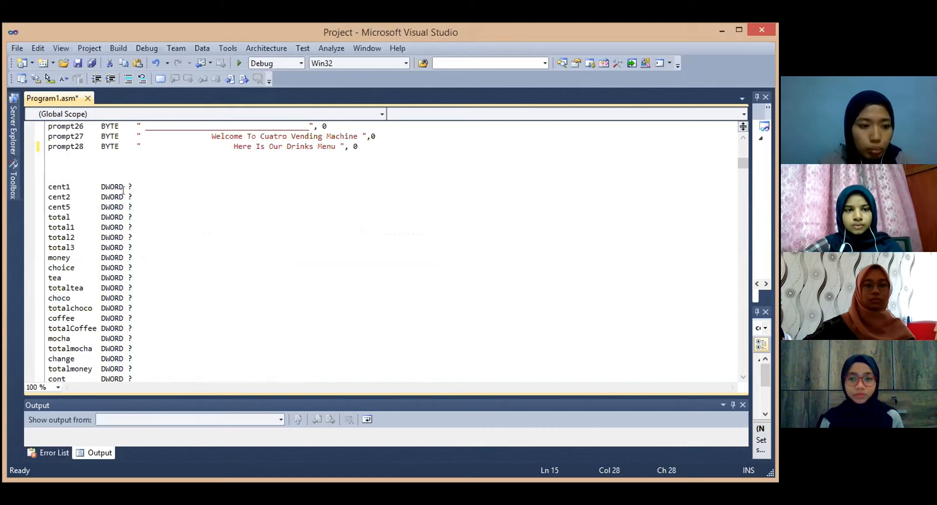
mouse_move(492, 194)
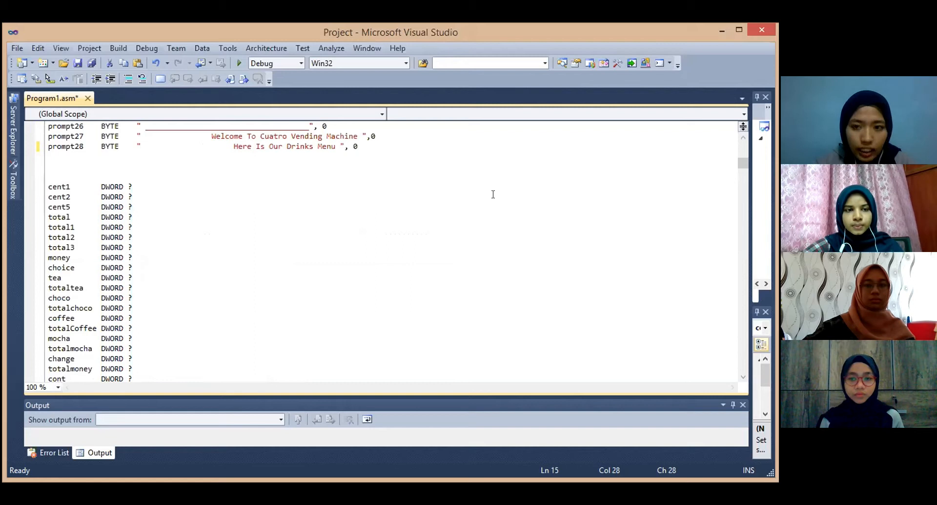
scroll("down", 3)
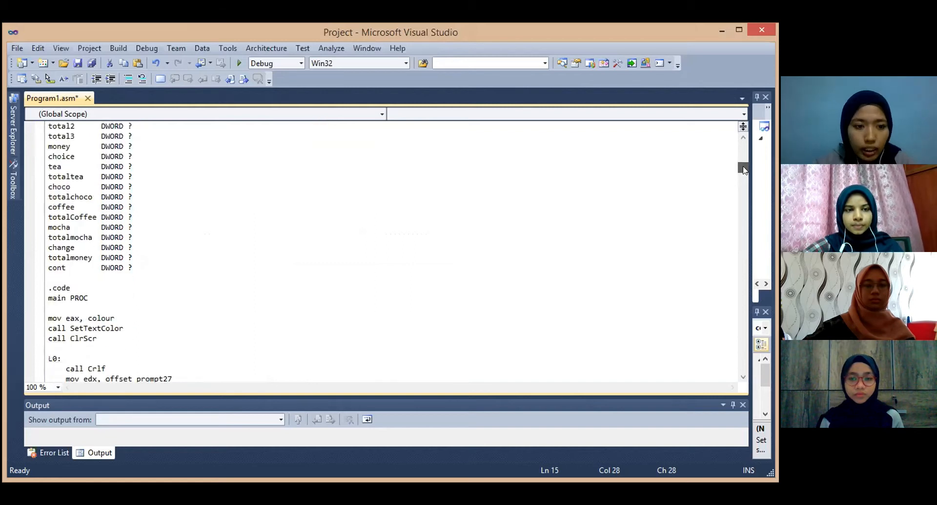
- Bring main.asm's L0 routine with the welcome message and drink menu into view
scroll("down", 3)
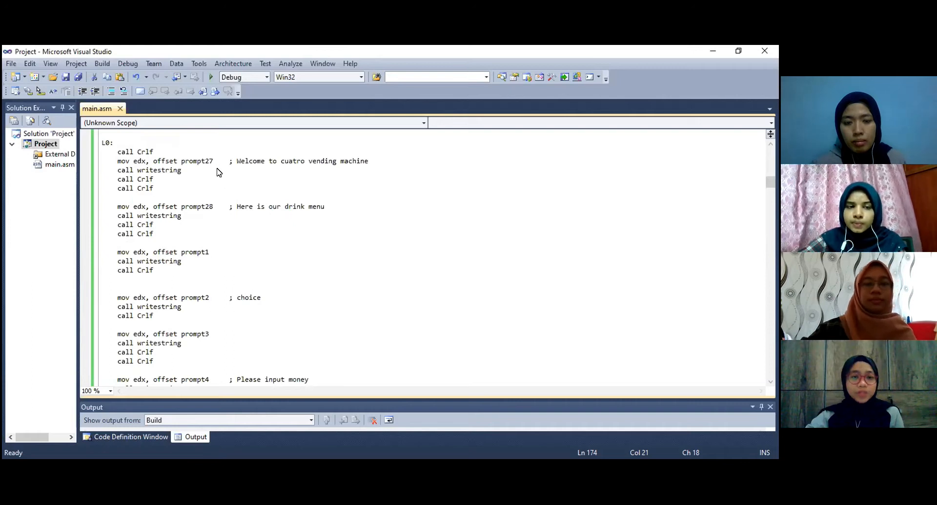
mouse_move(243, 171)
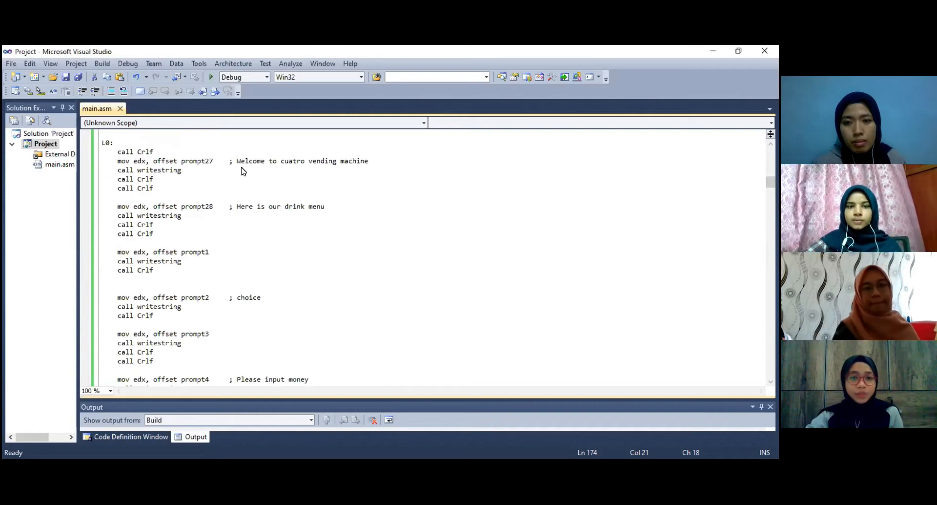
mouse_move(301, 227)
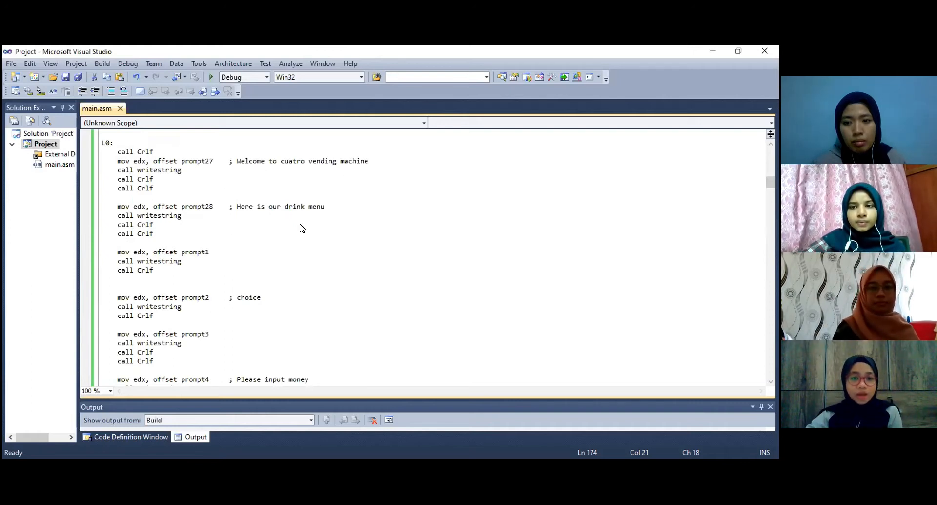
mouse_move(233, 219)
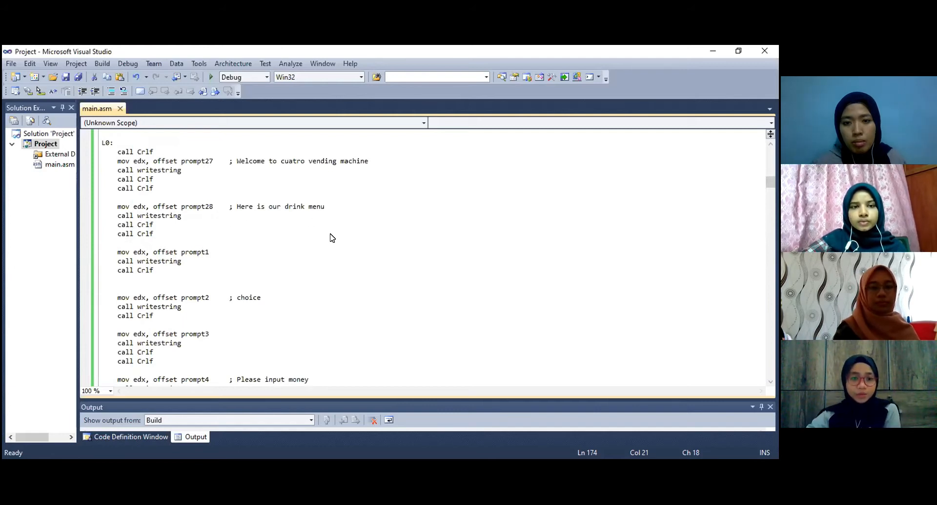
- Review main.asm's money input loops that total the inserted coins
scroll("down", 3)
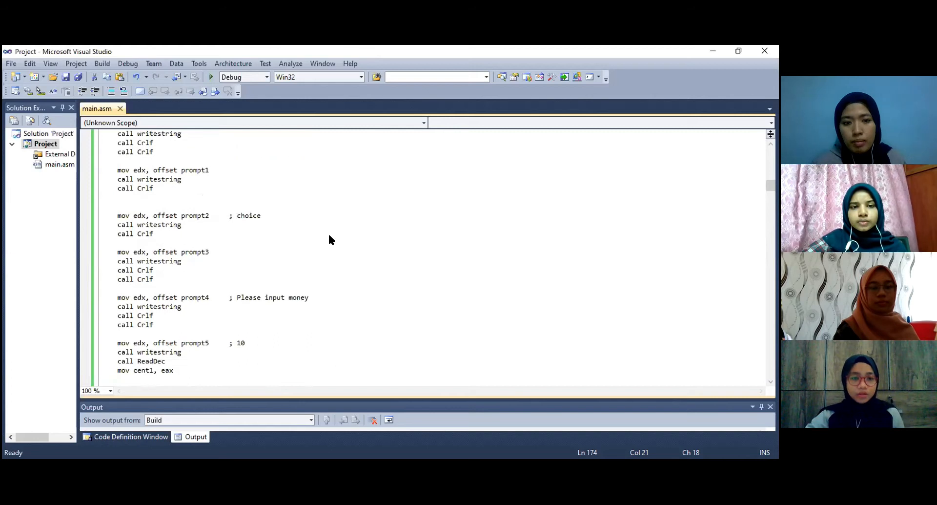
mouse_move(211, 225)
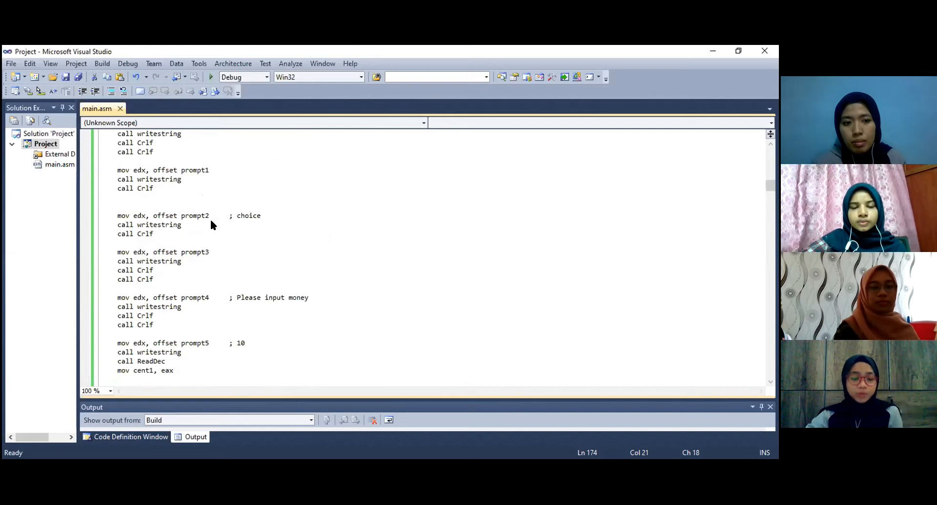
mouse_move(235, 222)
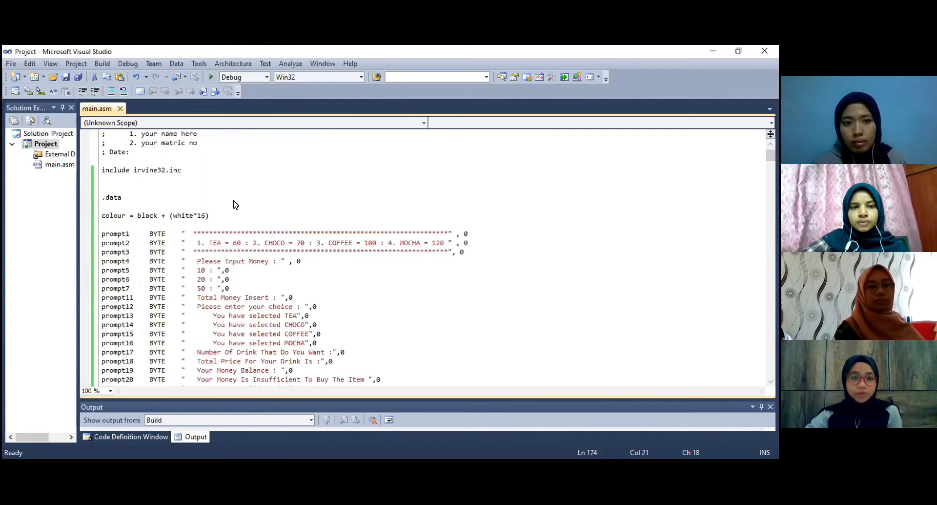
scroll("down", 3)
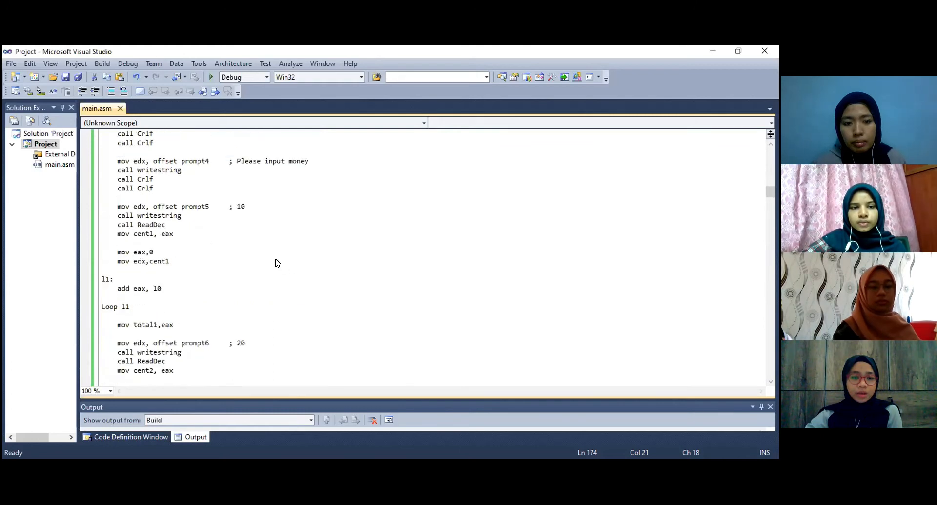
scroll("down", 3)
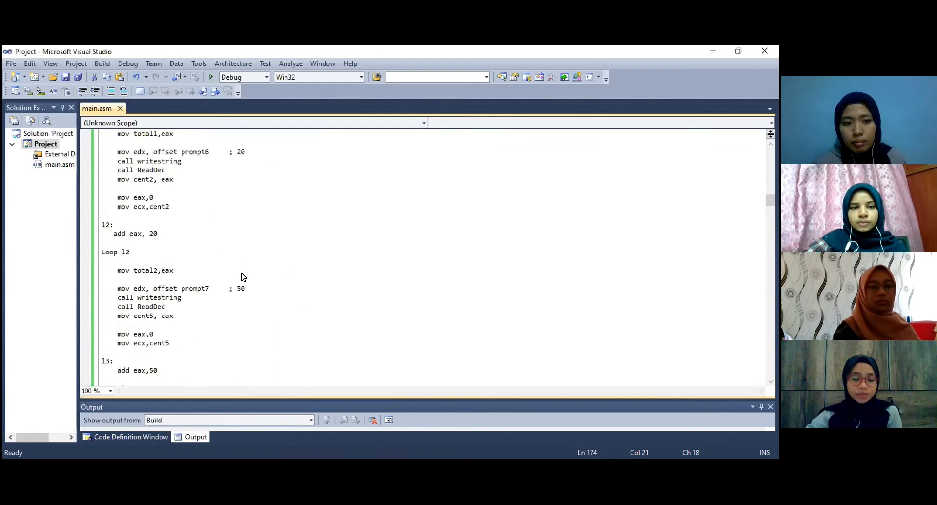
scroll("up", 3)
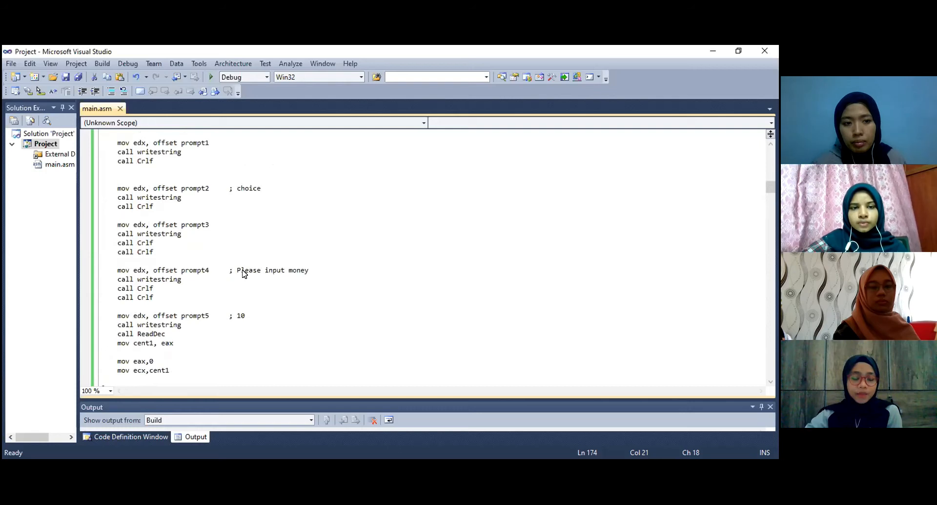
scroll("down", 3)
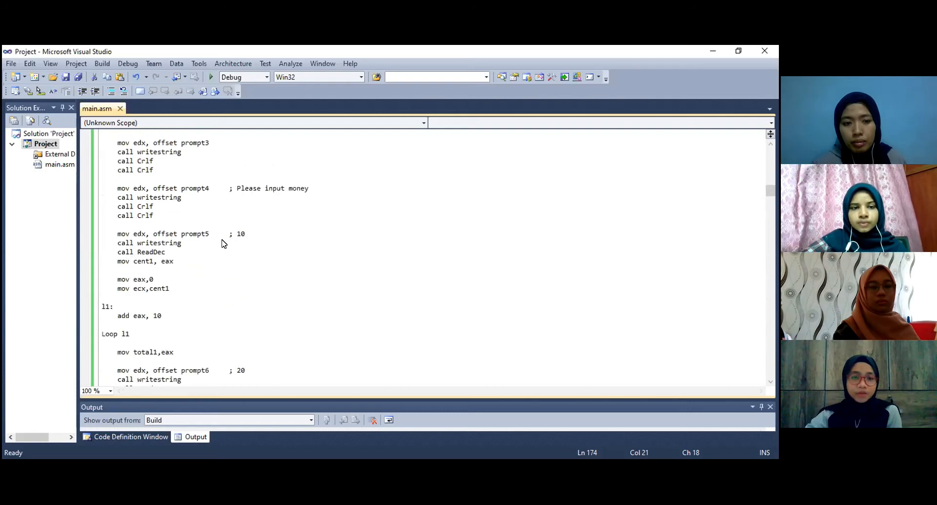
- Reach the user-choice section with .IF/.ELSEIF jumps to HERE1–HERE4 or Invalid
scroll("down", 3)
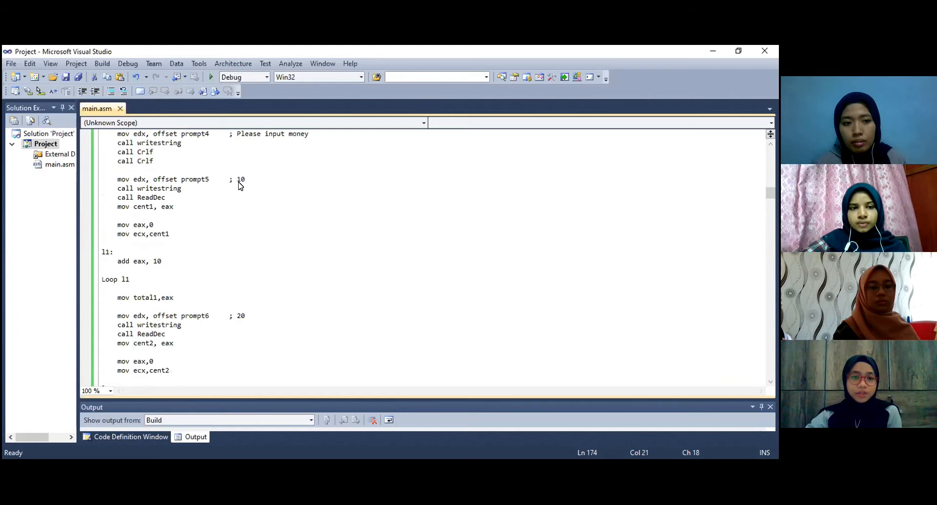
scroll("down", 3)
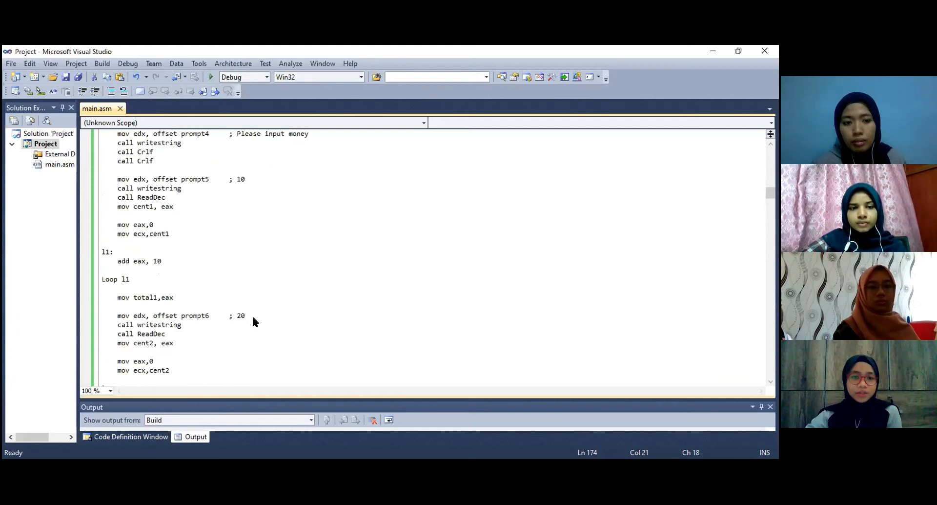
mouse_move(254, 264)
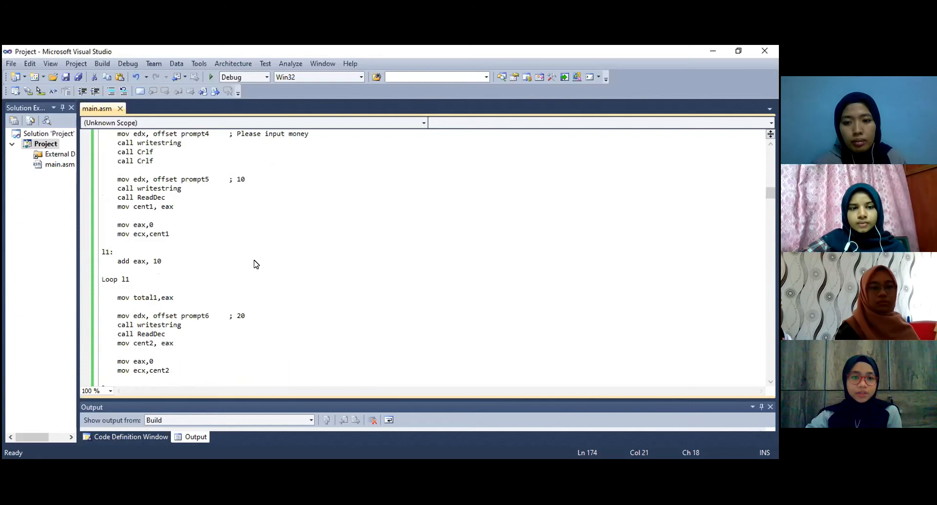
scroll("down", 3)
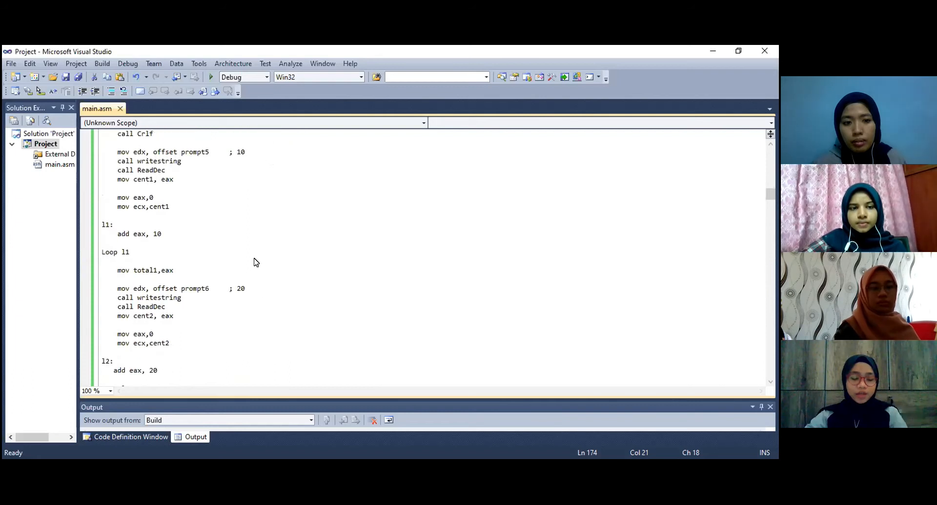
scroll("down", 3)
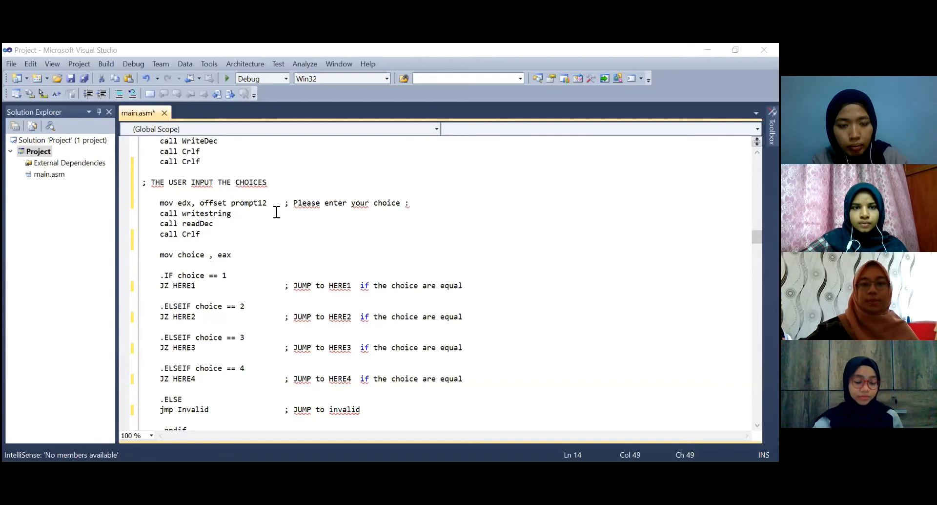
mouse_move(335, 227)
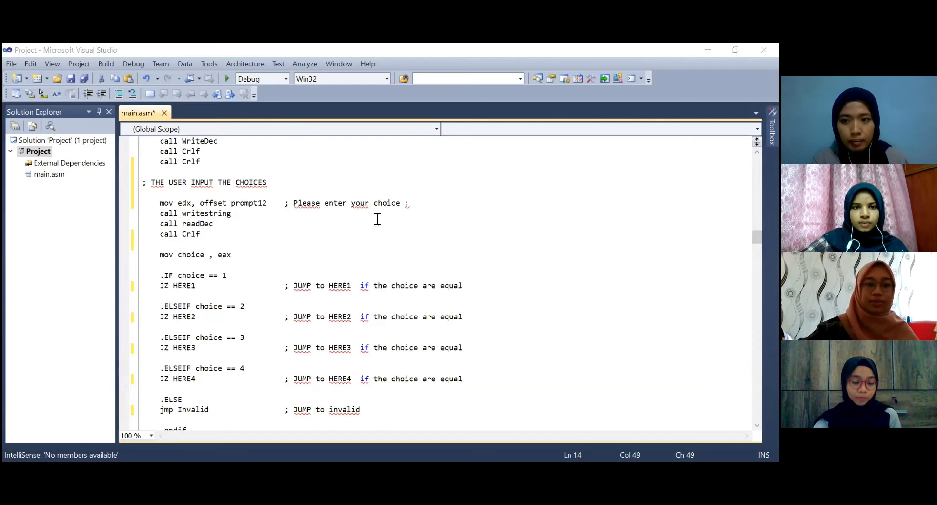
scroll("down", 3)
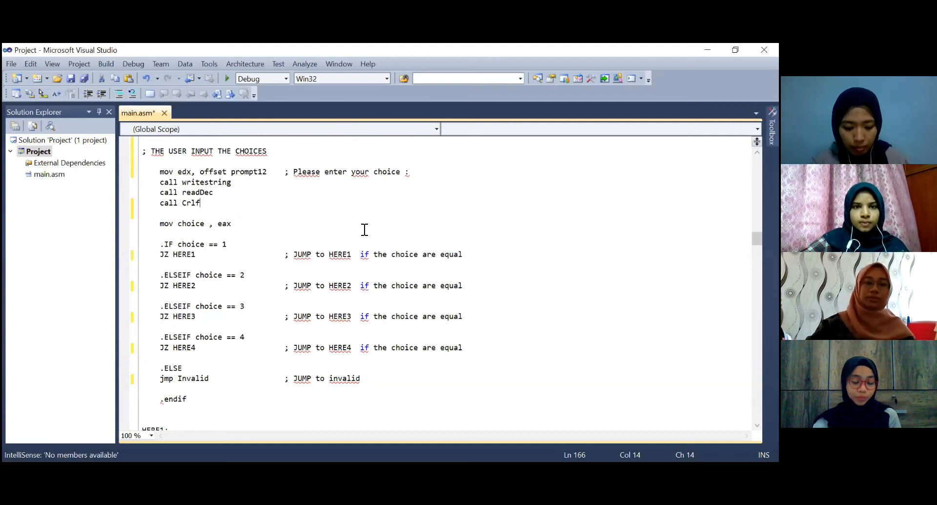
mouse_move(273, 234)
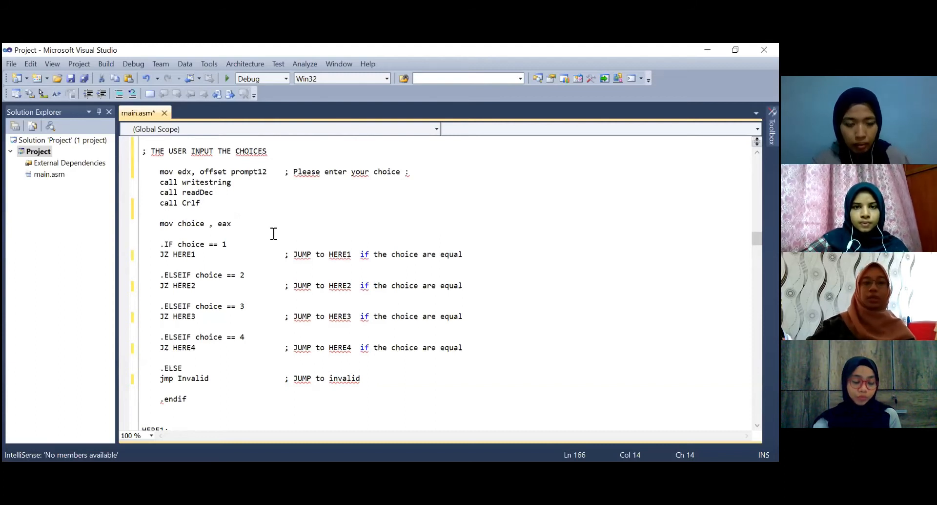
scroll("down", 3)
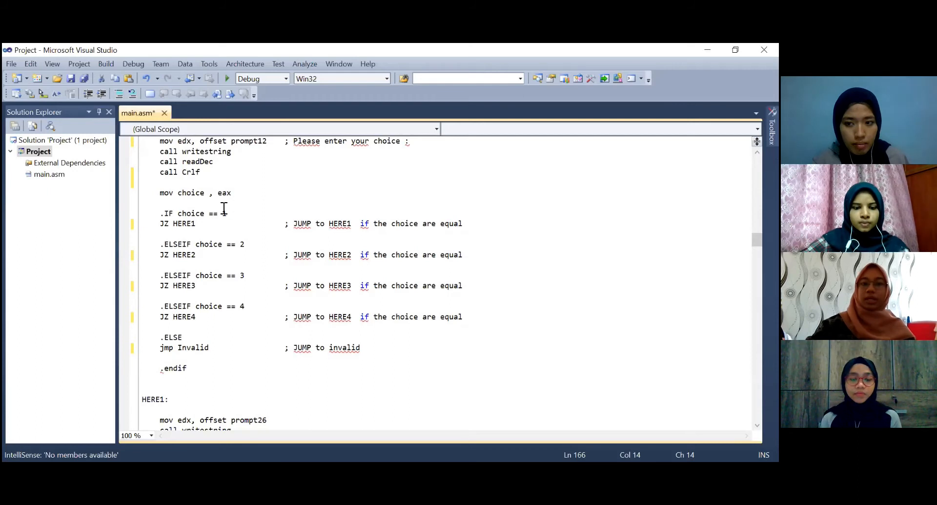
mouse_move(335, 219)
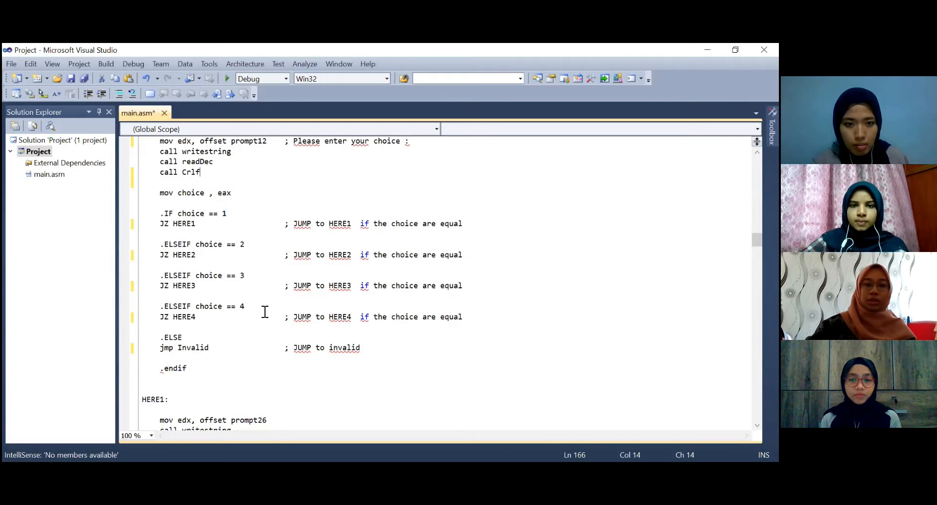
scroll("down", 3)
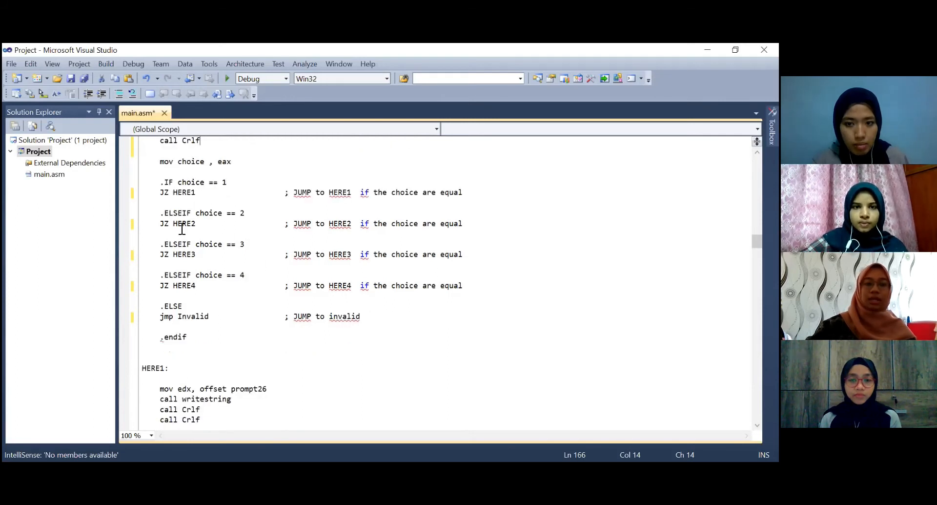
mouse_move(245, 181)
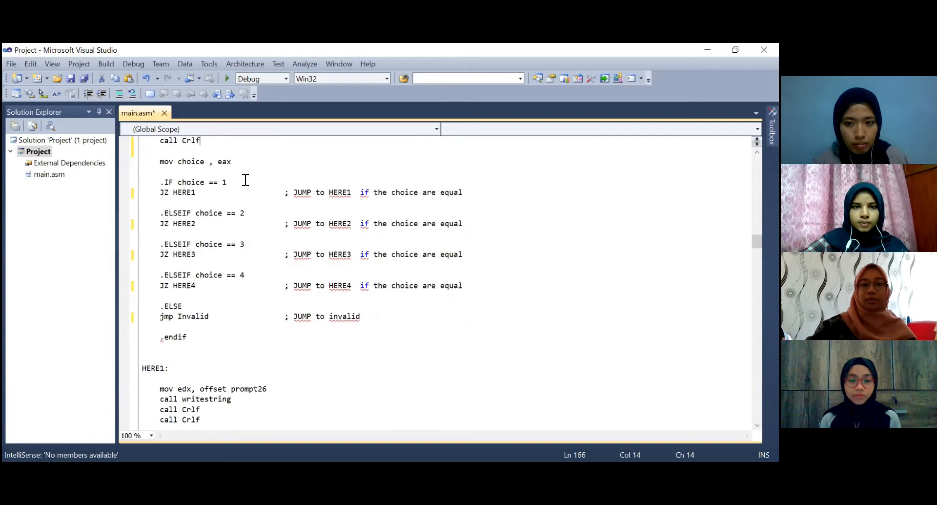
mouse_move(258, 252)
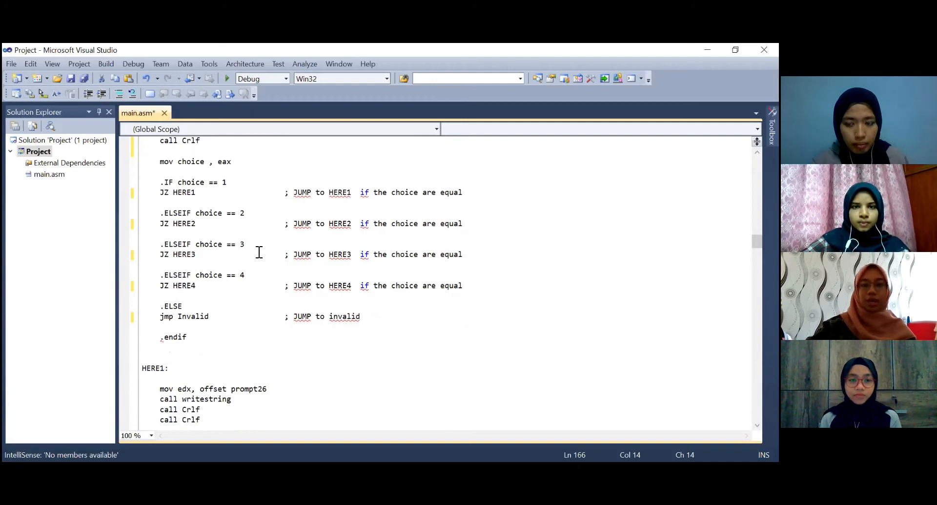
mouse_move(193, 315)
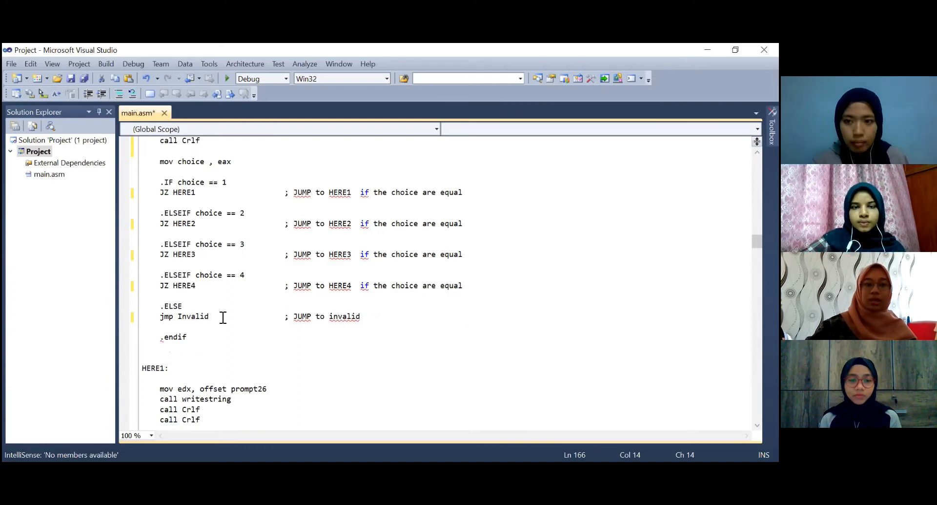
scroll("down", 3)
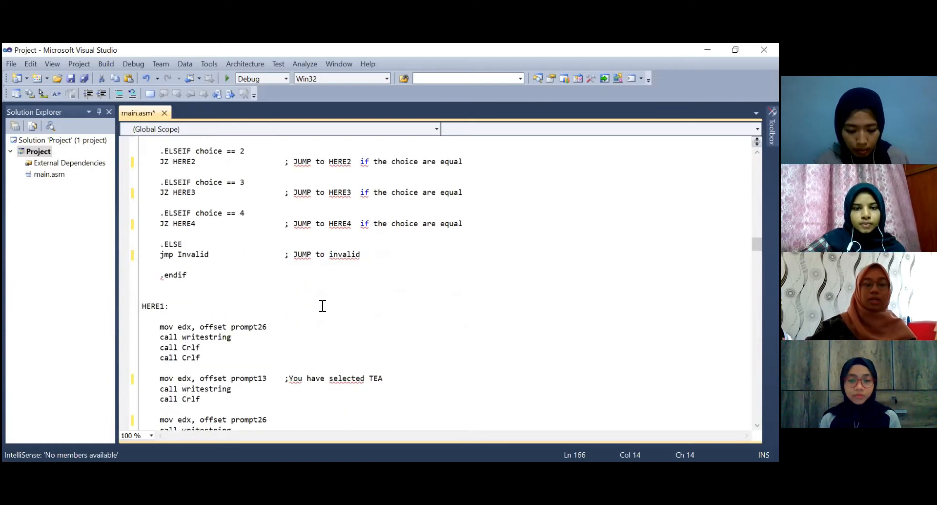
scroll("down", 3)
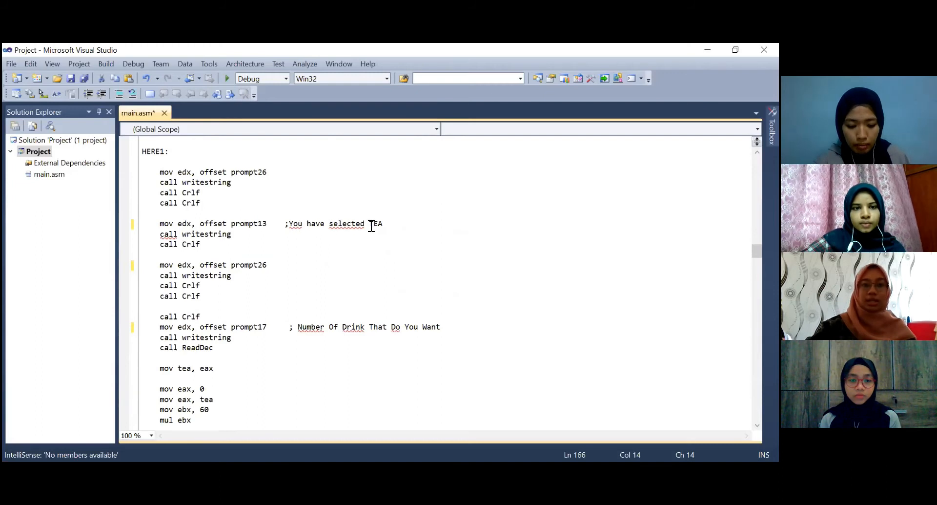
scroll("down", 3)
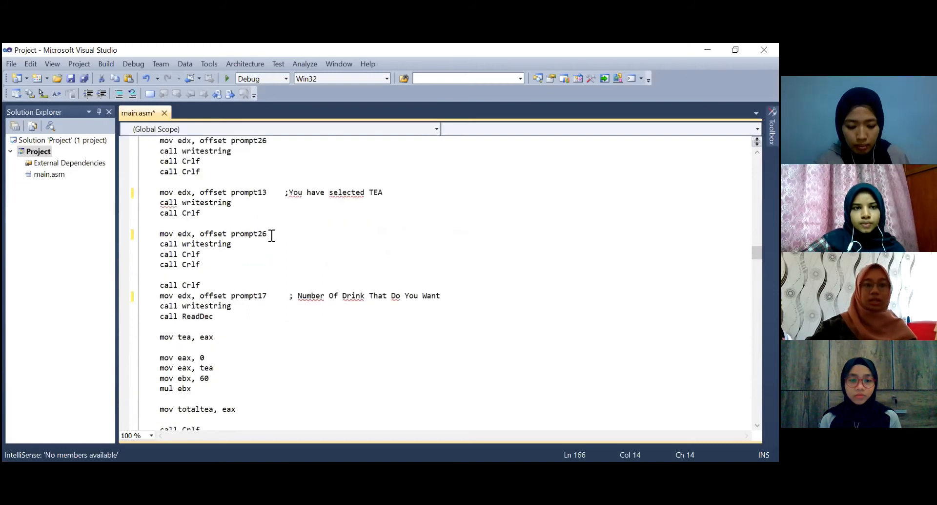
scroll("down", 3)
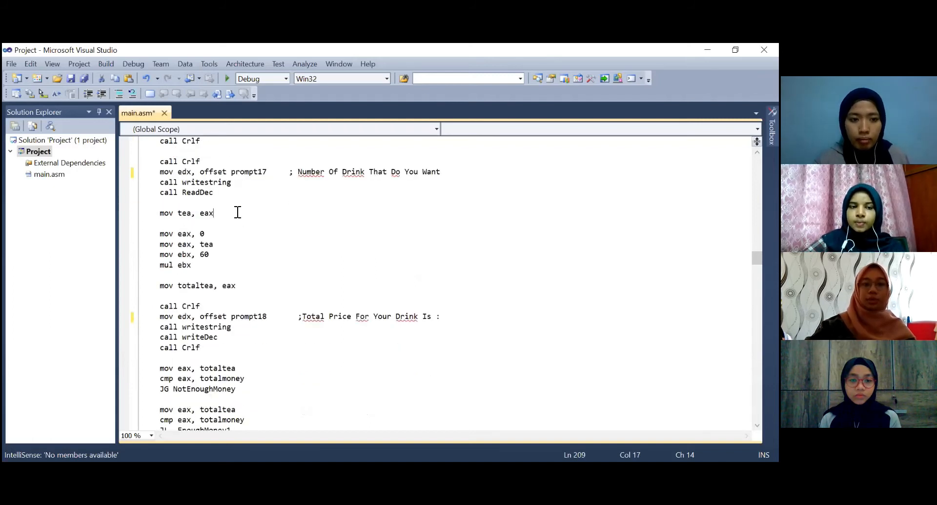
mouse_move(243, 232)
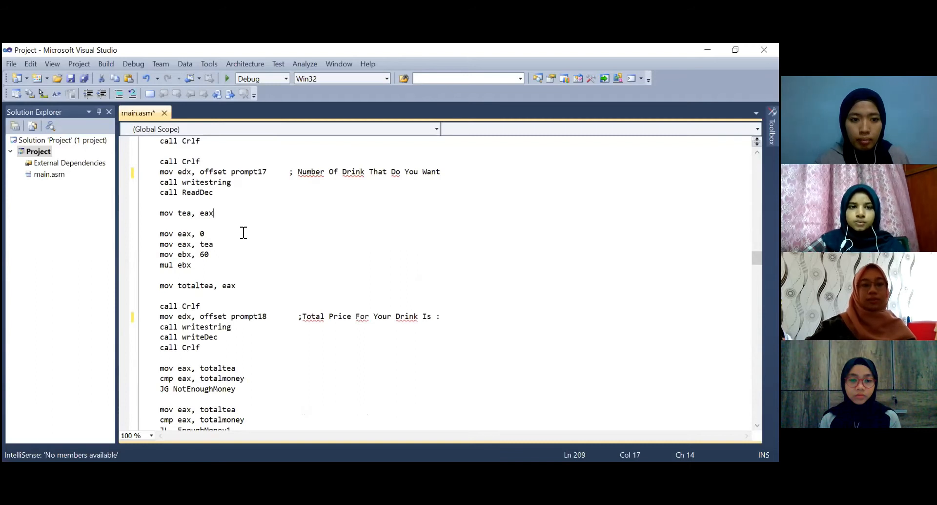
scroll("down", 3)
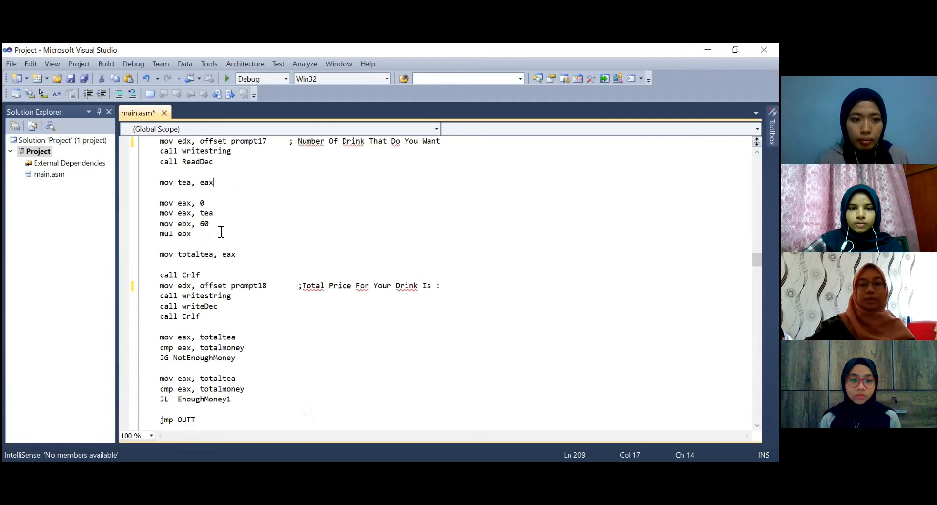
mouse_move(208, 235)
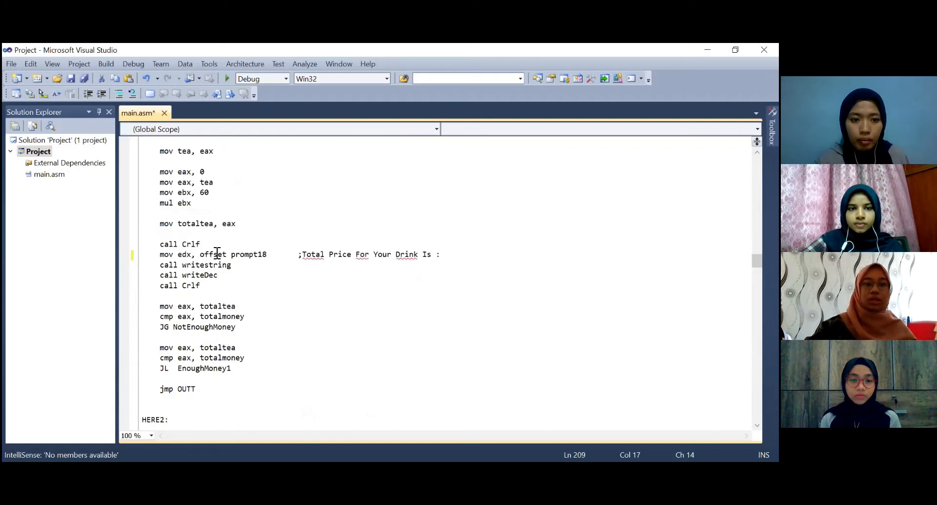
mouse_move(272, 253)
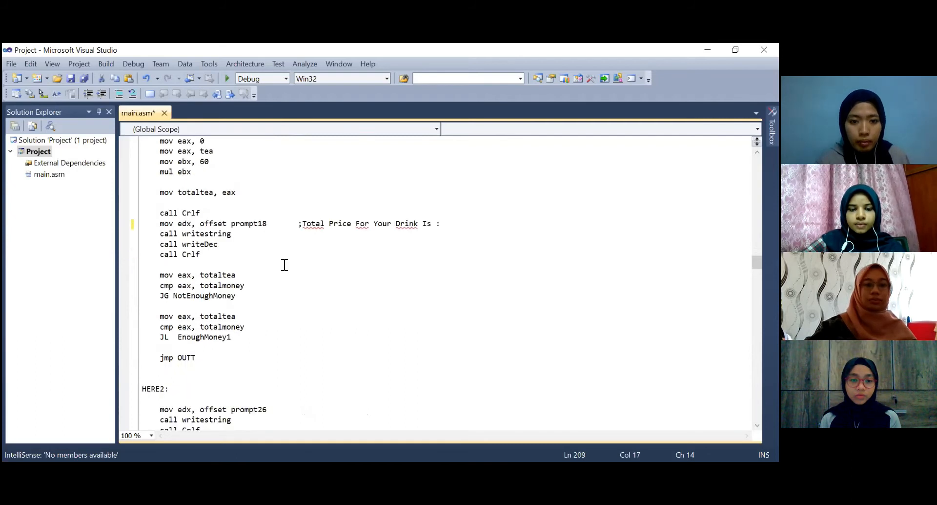
scroll("down", 3)
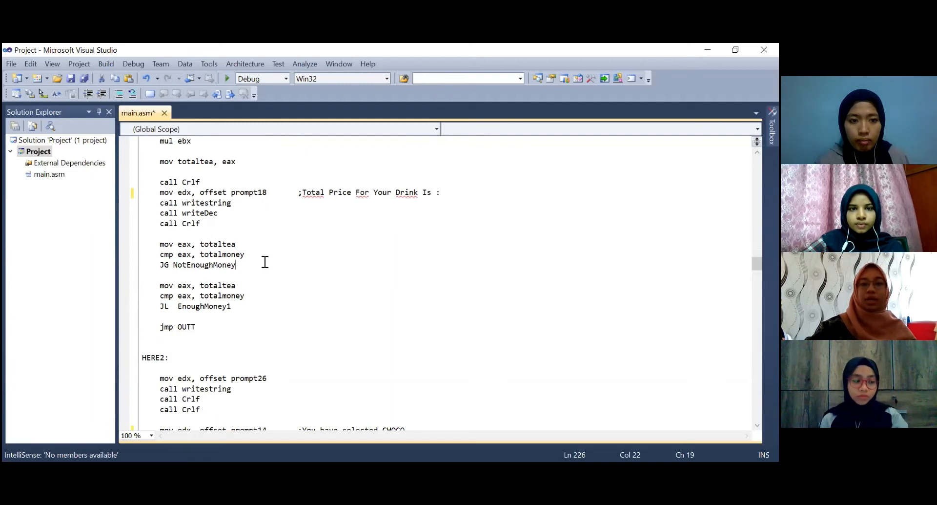
scroll("down", 3)
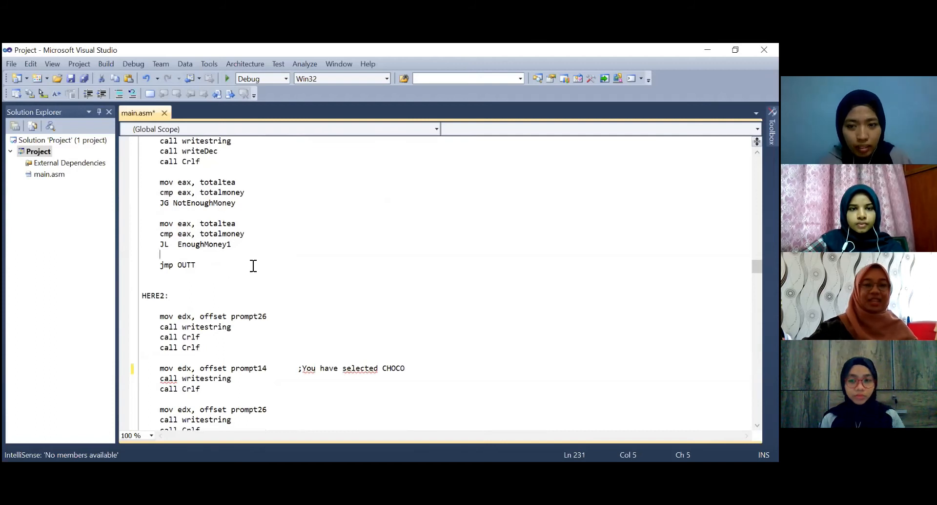
scroll("down", 3)
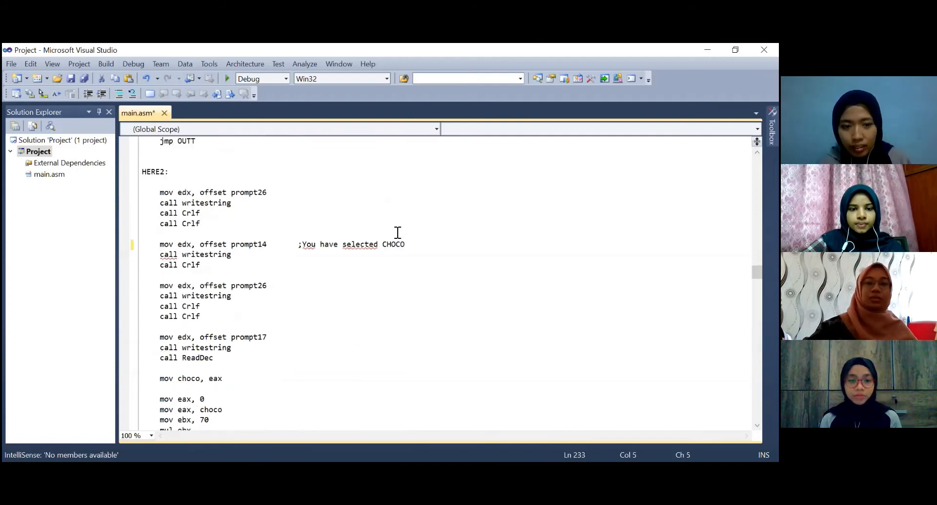
scroll("down", 3)
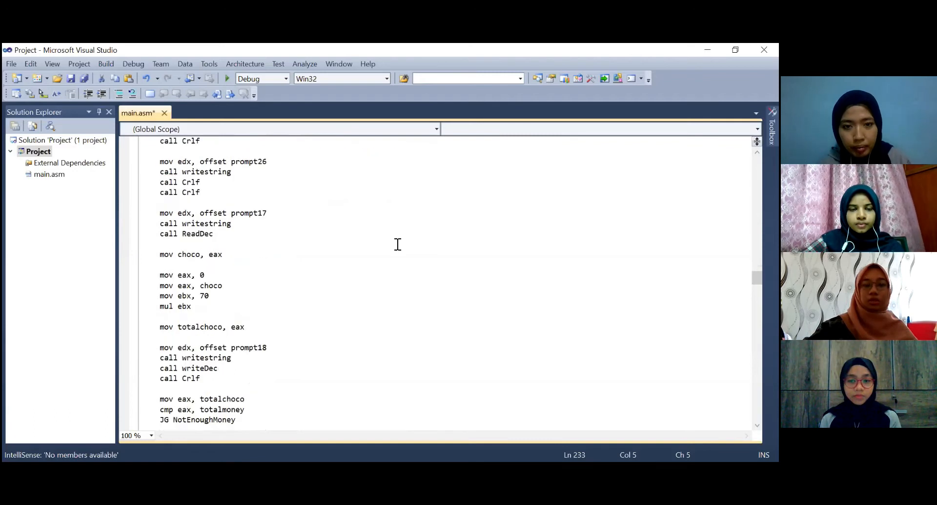
scroll("down", 3)
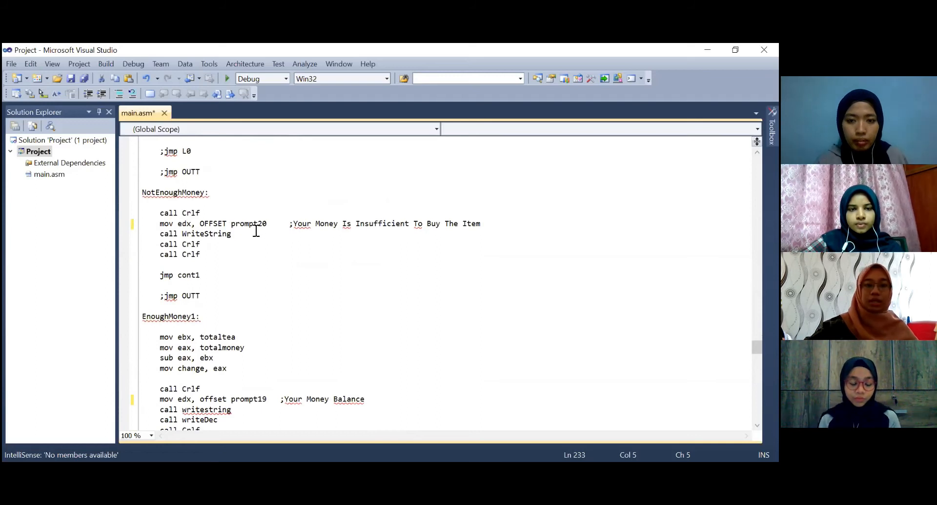
left_click(203, 275)
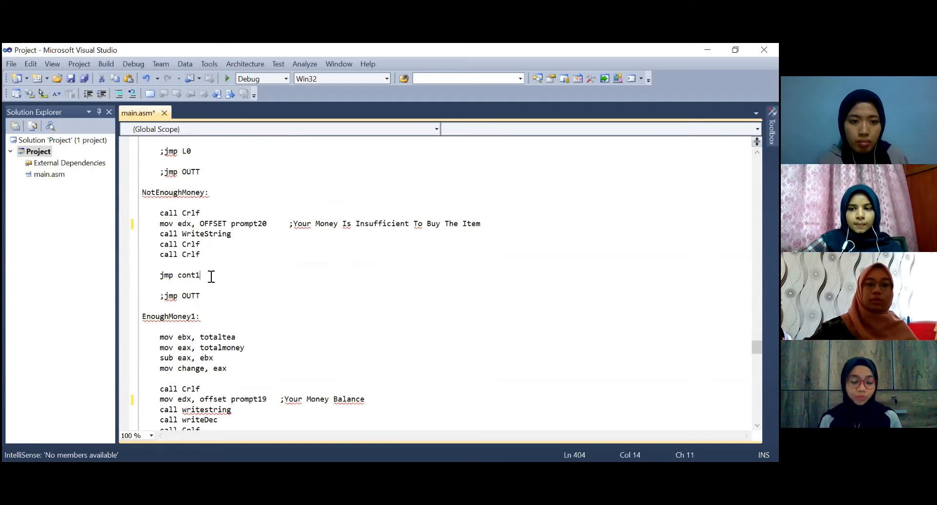
scroll("down", 3)
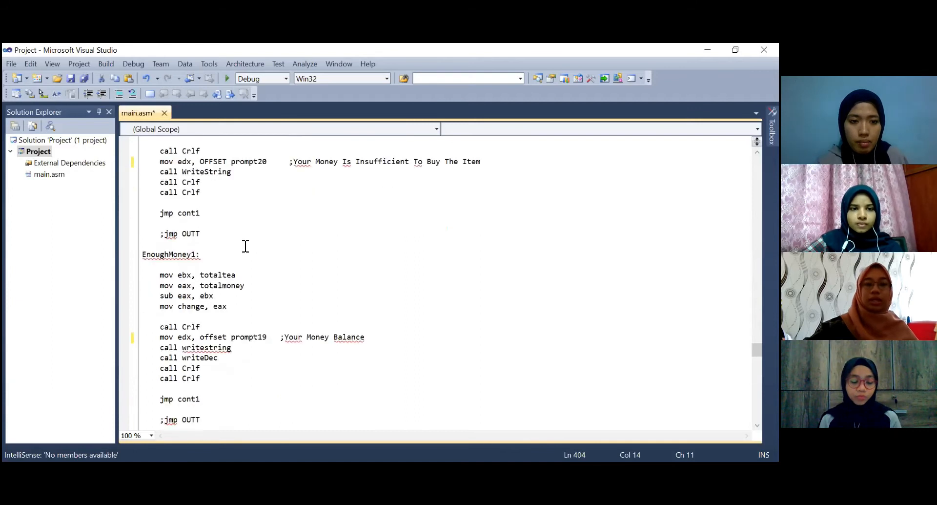
scroll("down", 3)
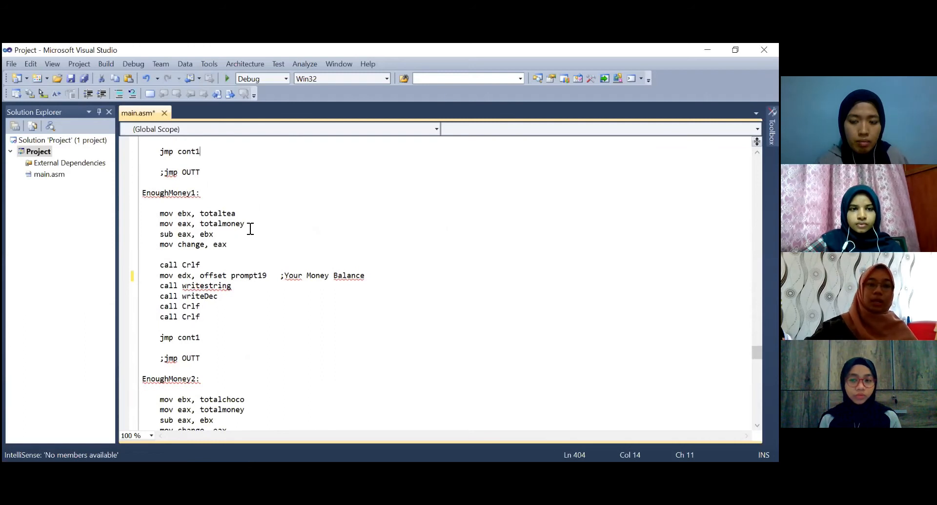
mouse_move(269, 277)
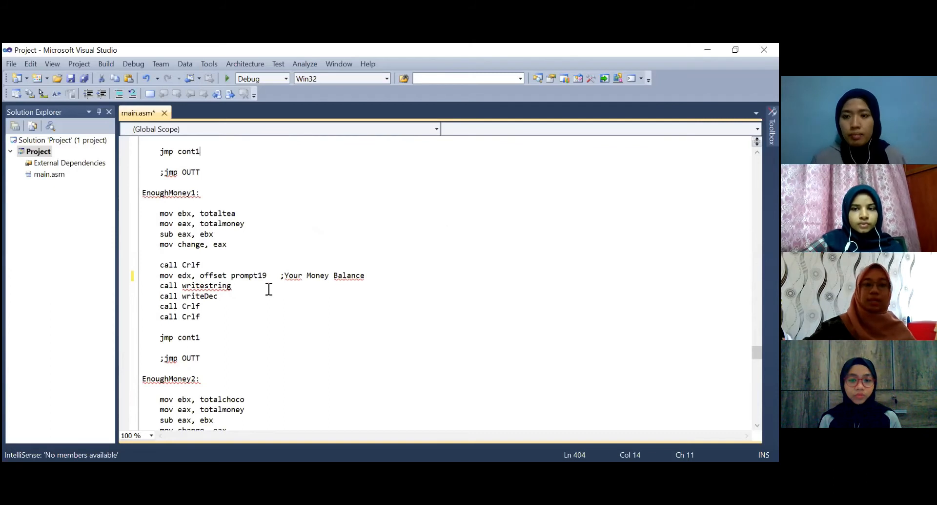
scroll("down", 3)
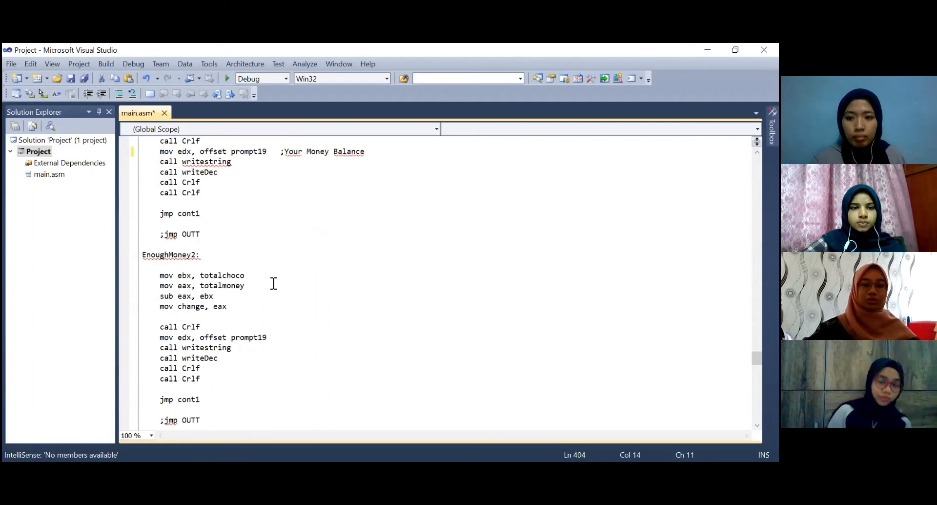
scroll("down", 3)
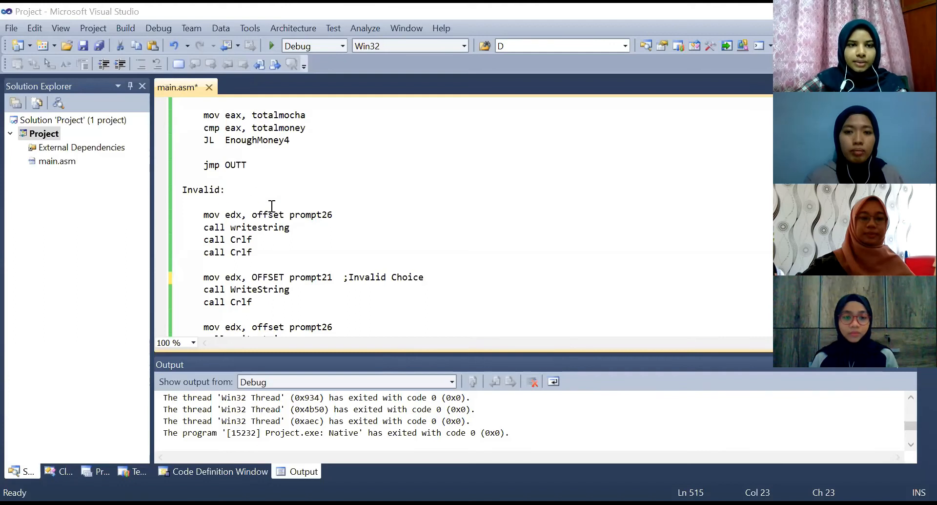
mouse_move(333, 230)
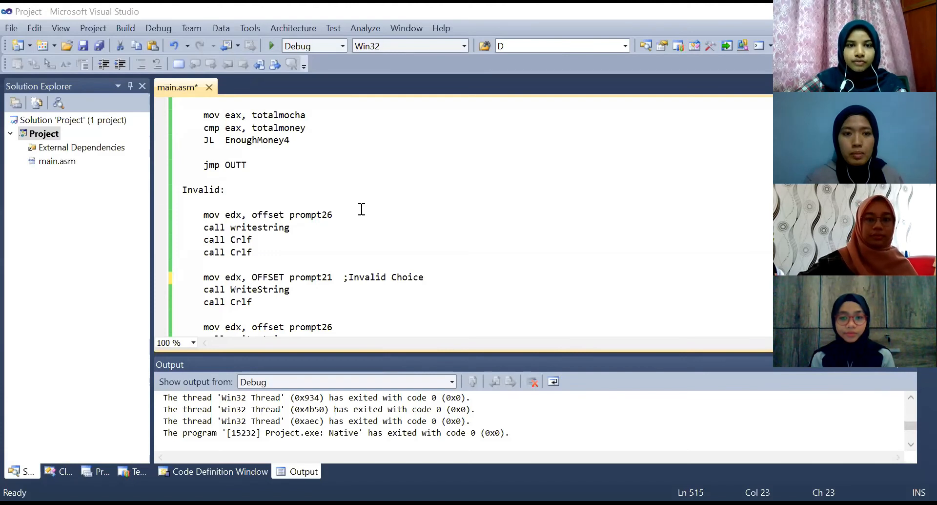
mouse_move(379, 266)
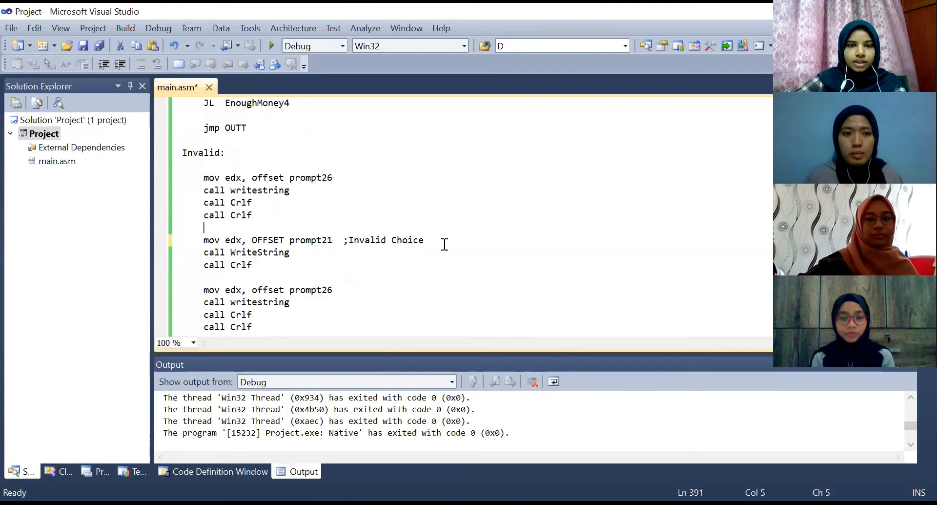
mouse_move(267, 247)
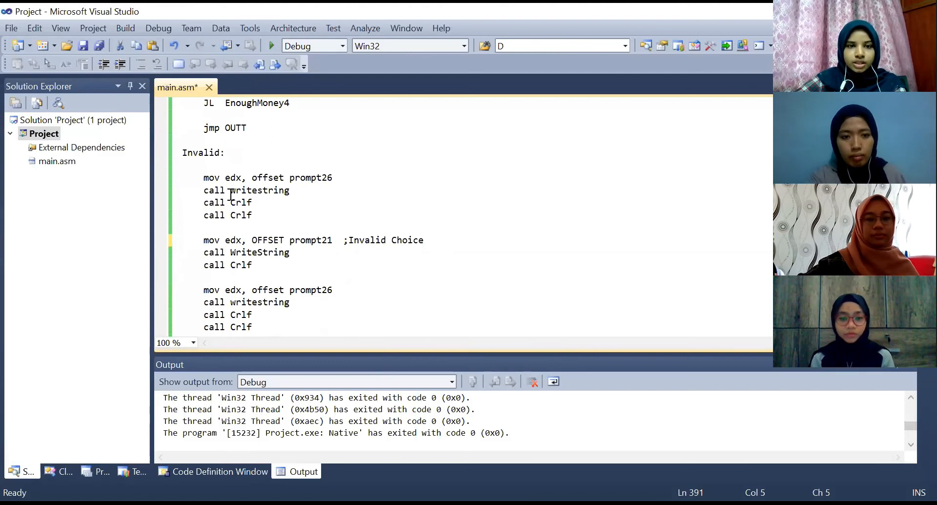
mouse_move(452, 214)
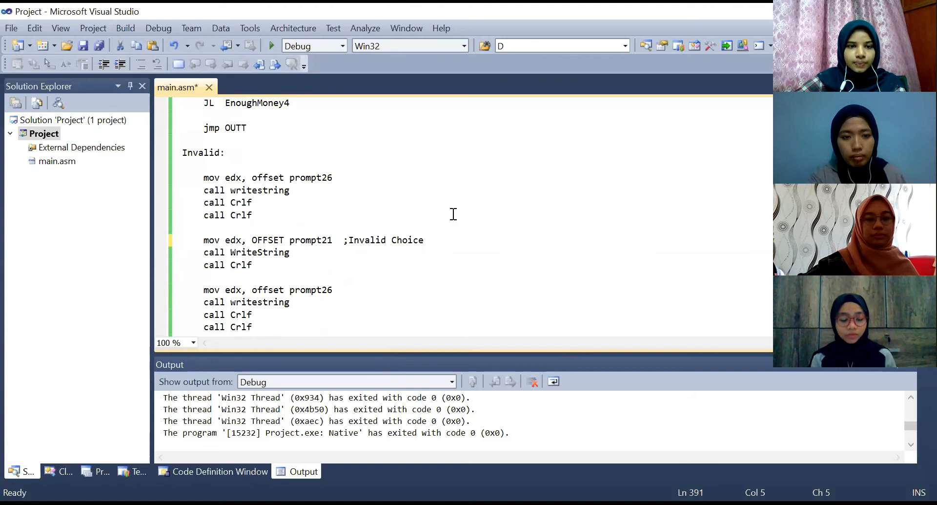
scroll("down", 3)
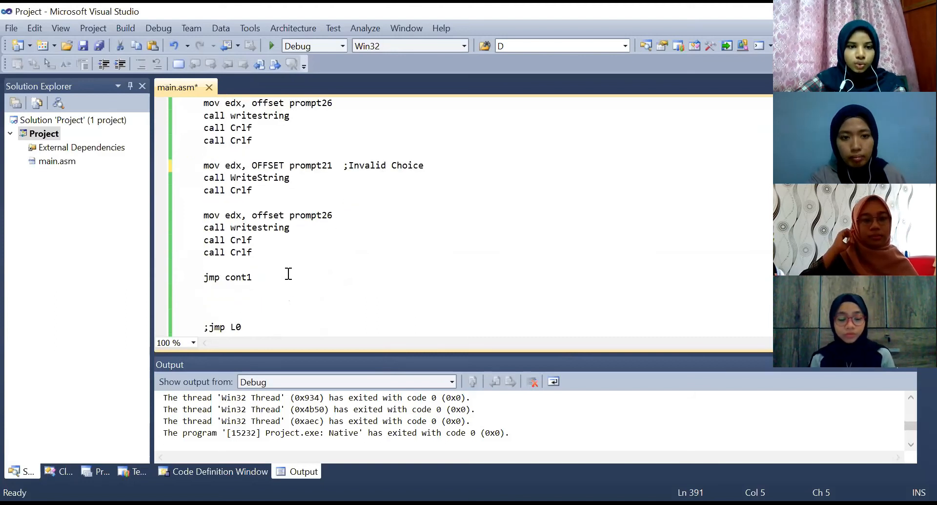
scroll("down", 3)
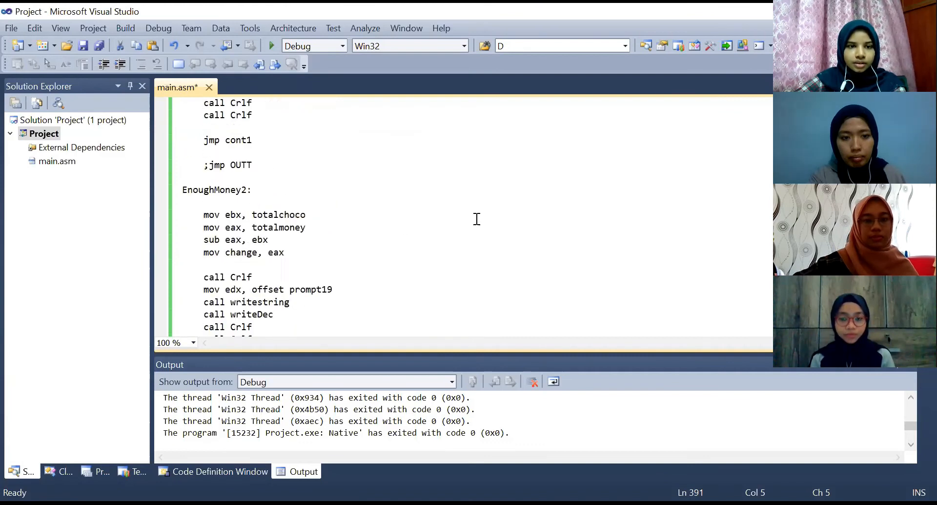
scroll("down", 3)
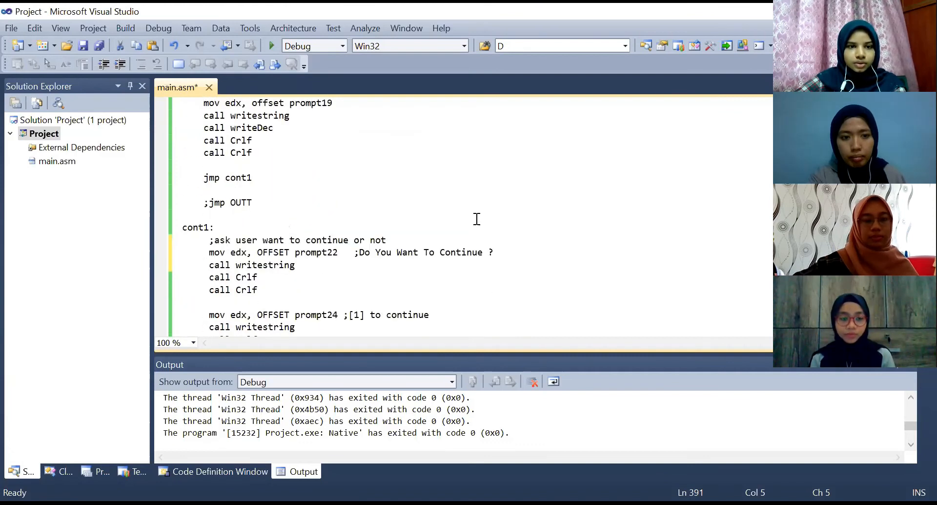
scroll("down", 3)
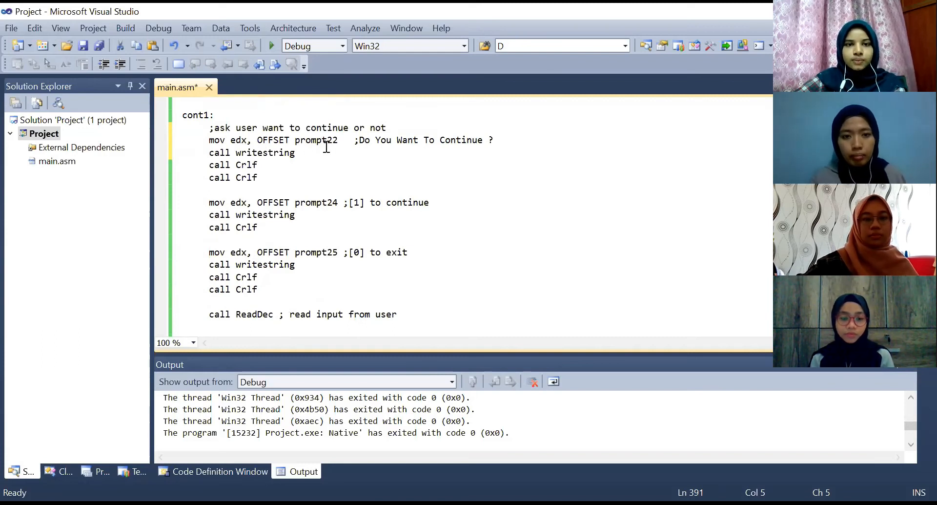
scroll("down", 3)
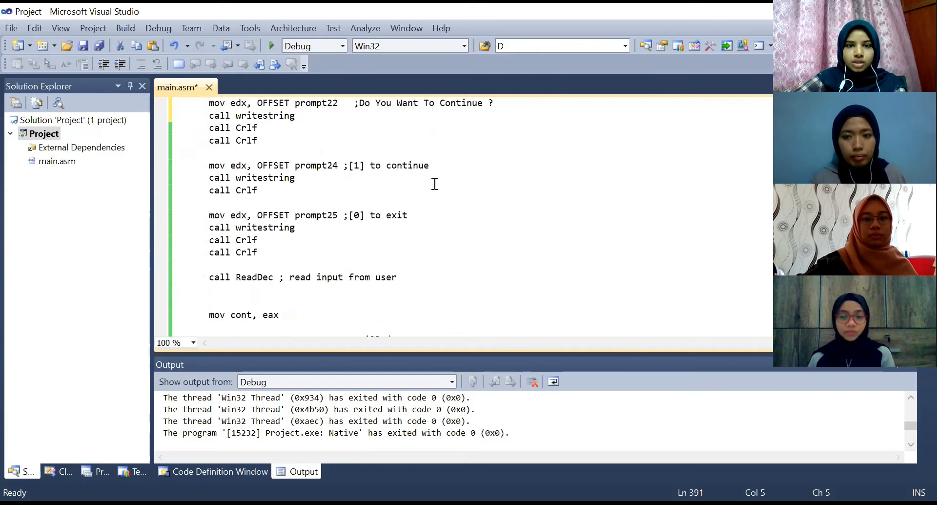
mouse_move(357, 185)
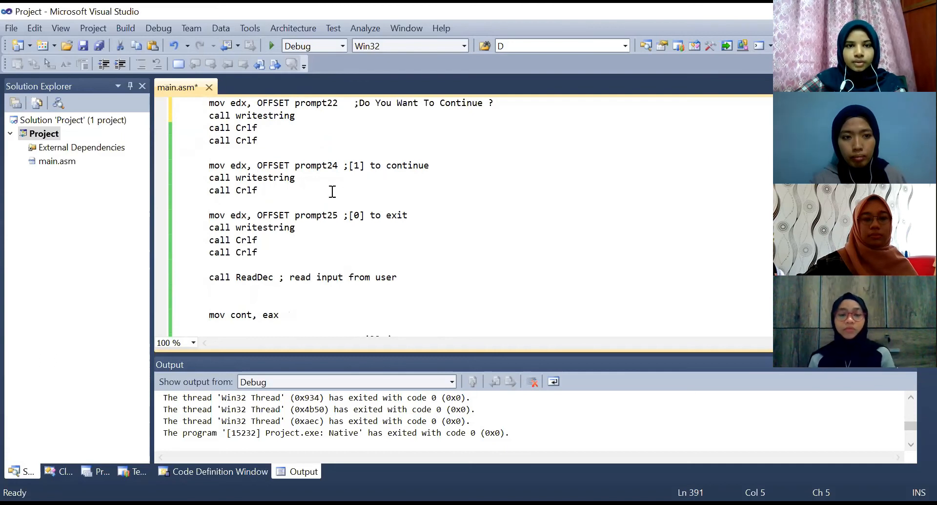
scroll("down", 3)
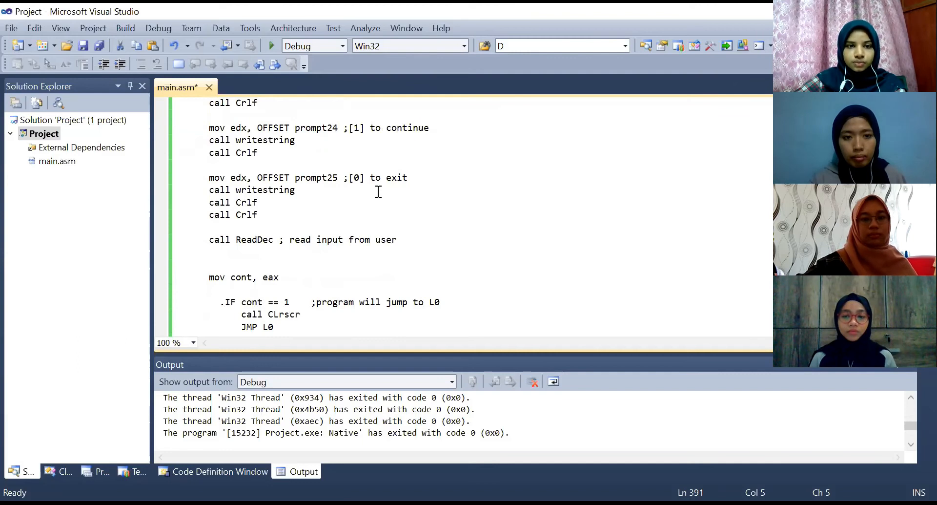
mouse_move(494, 234)
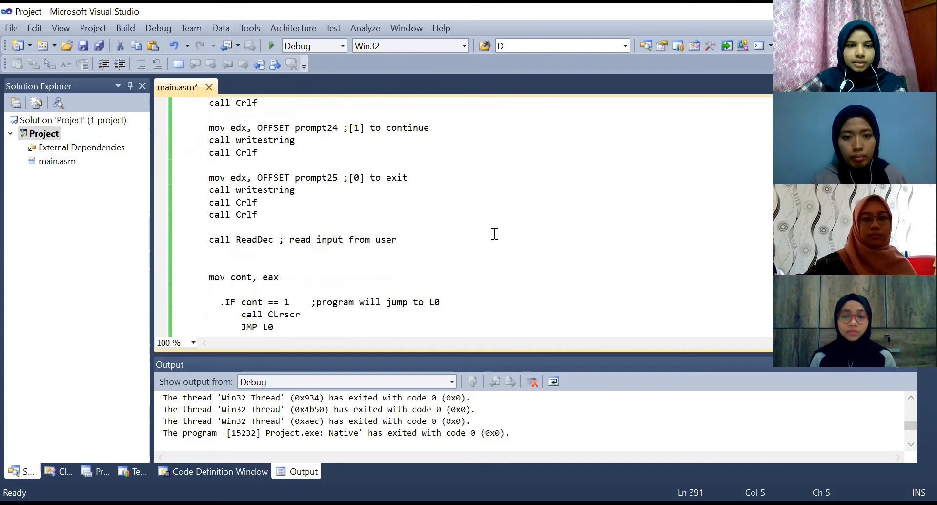
scroll("down", 3)
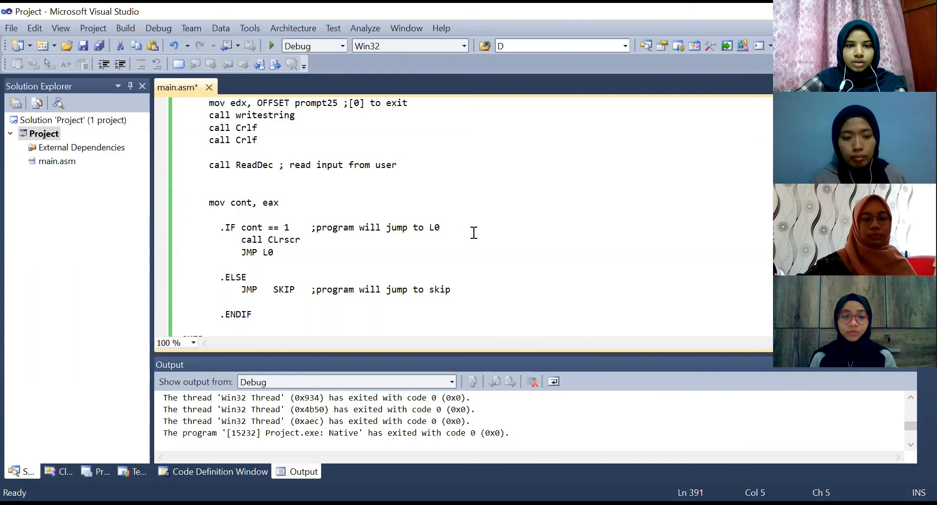
mouse_move(508, 228)
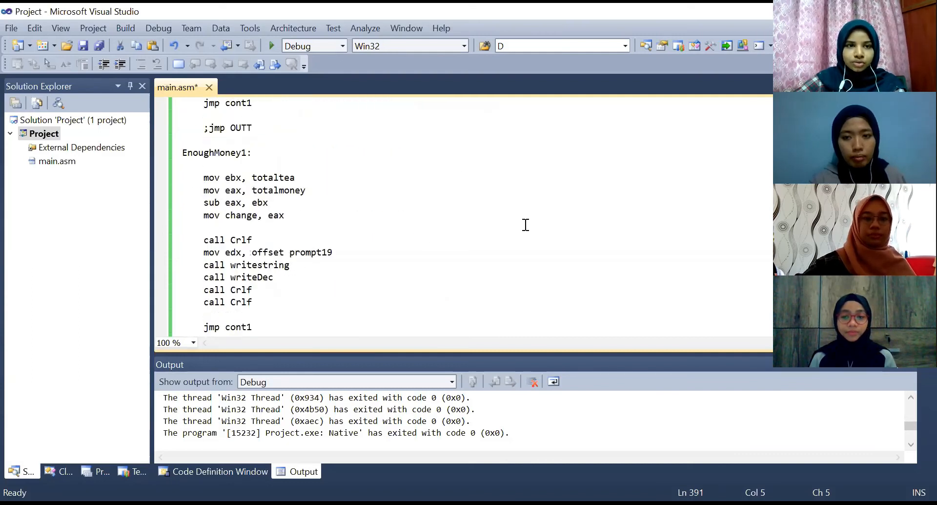
scroll("down", 3)
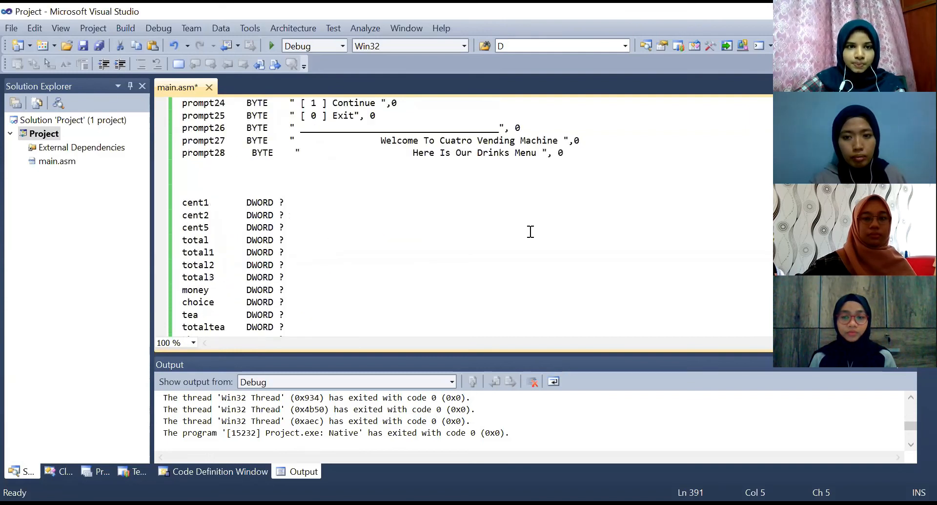
scroll("down", 3)
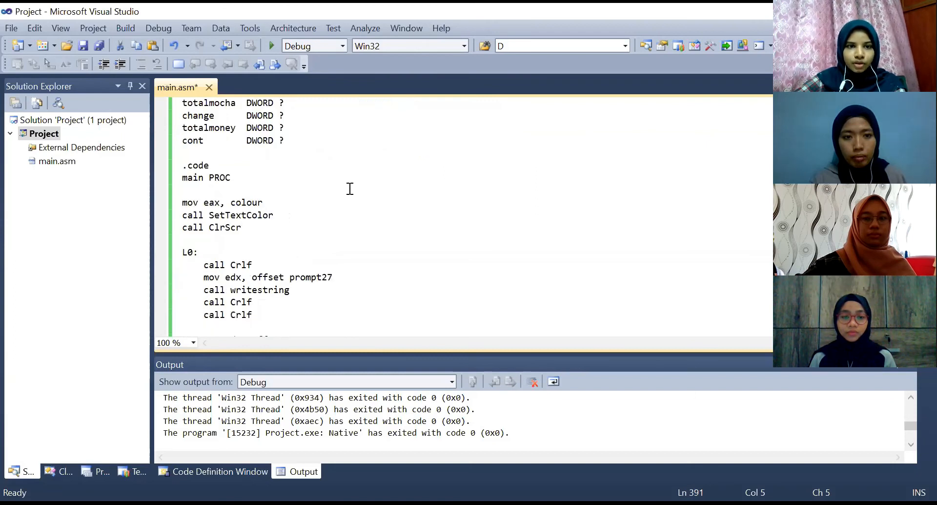
scroll("down", 3)
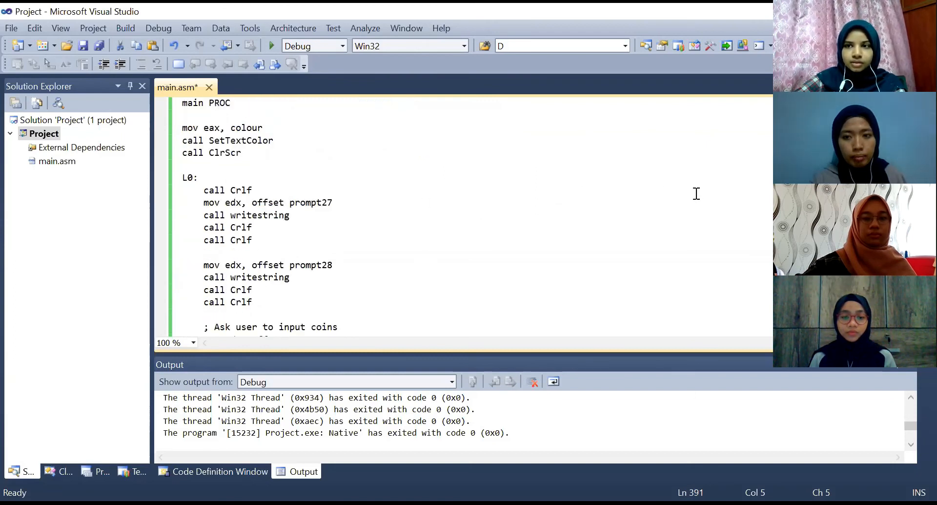
scroll("down", 3)
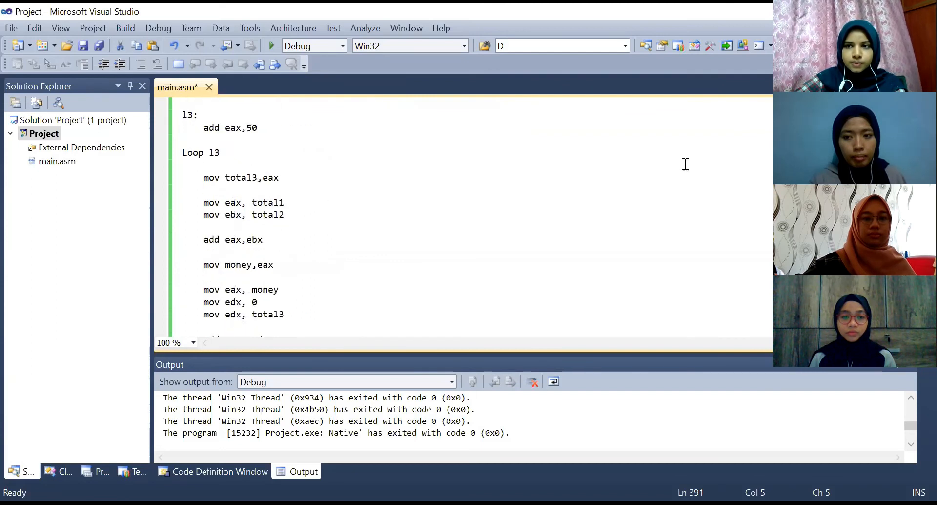
scroll("down", 3)
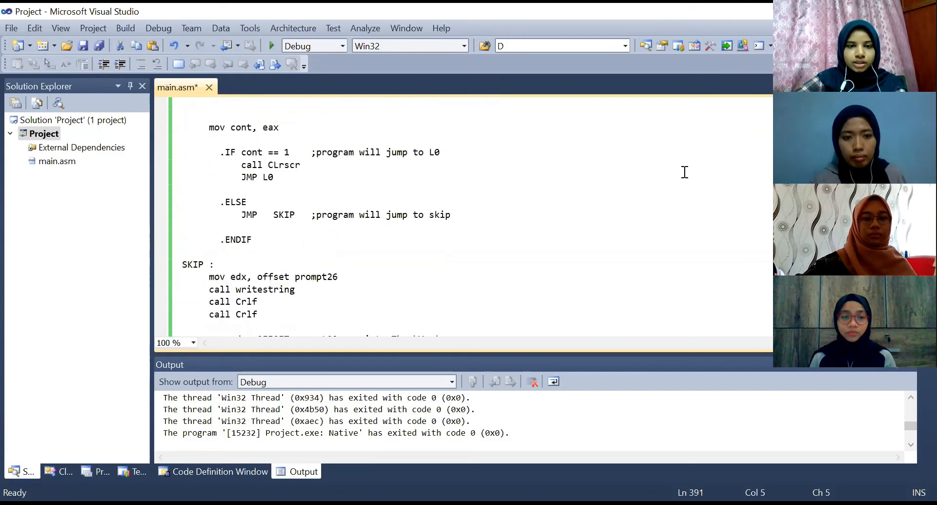
mouse_move(566, 236)
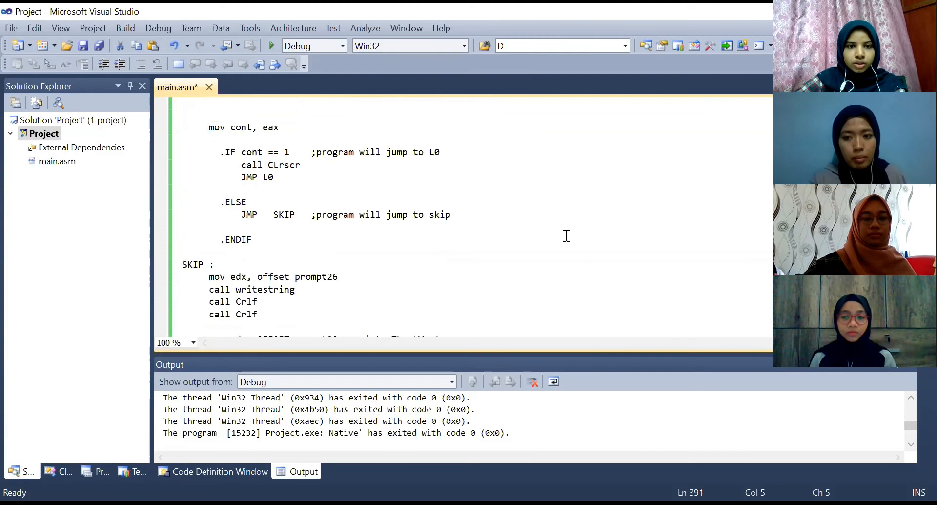
mouse_move(399, 180)
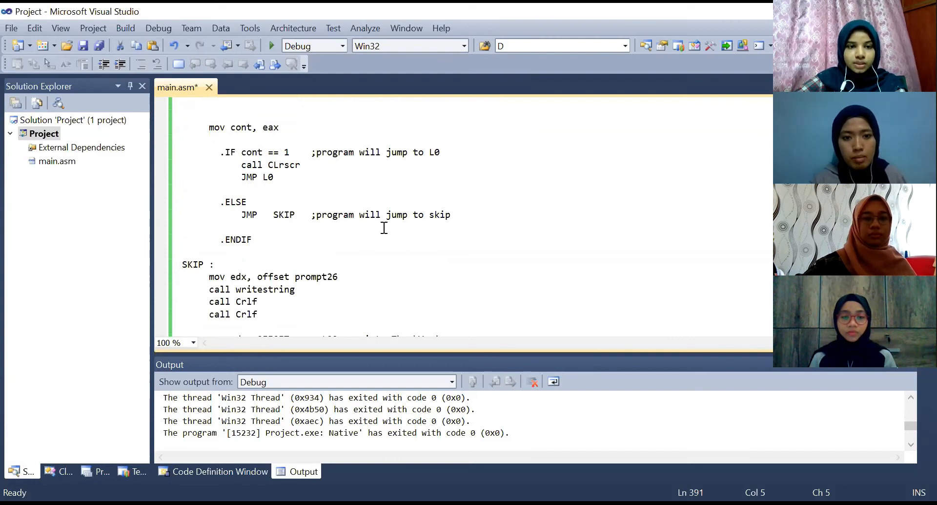
scroll("down", 3)
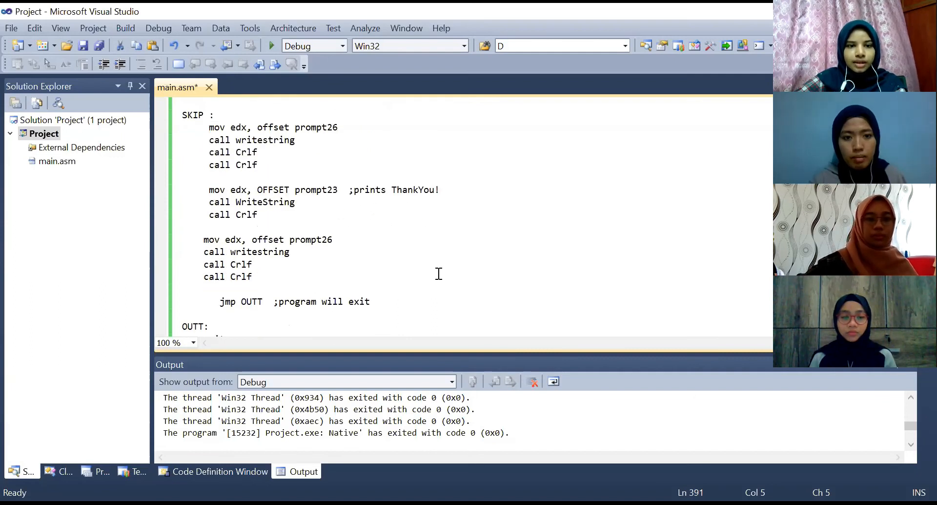
scroll("down", 3)
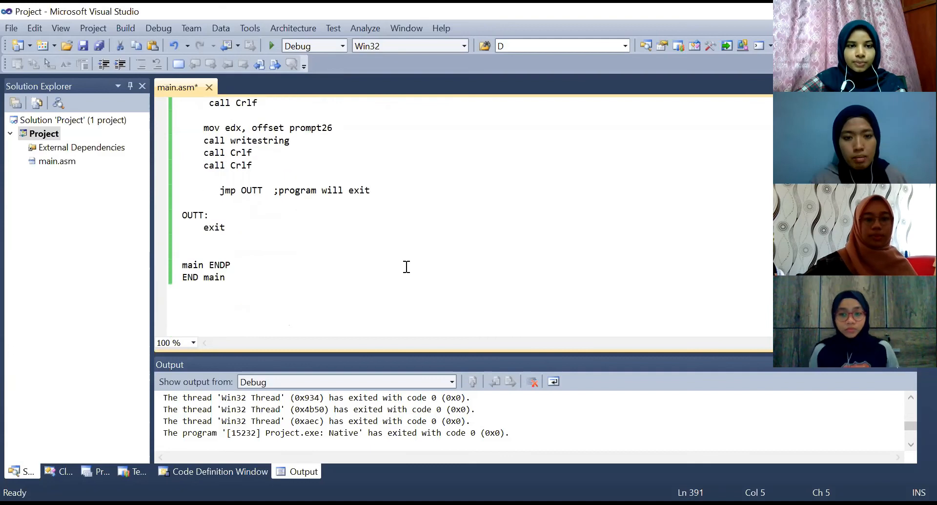
mouse_move(526, 224)
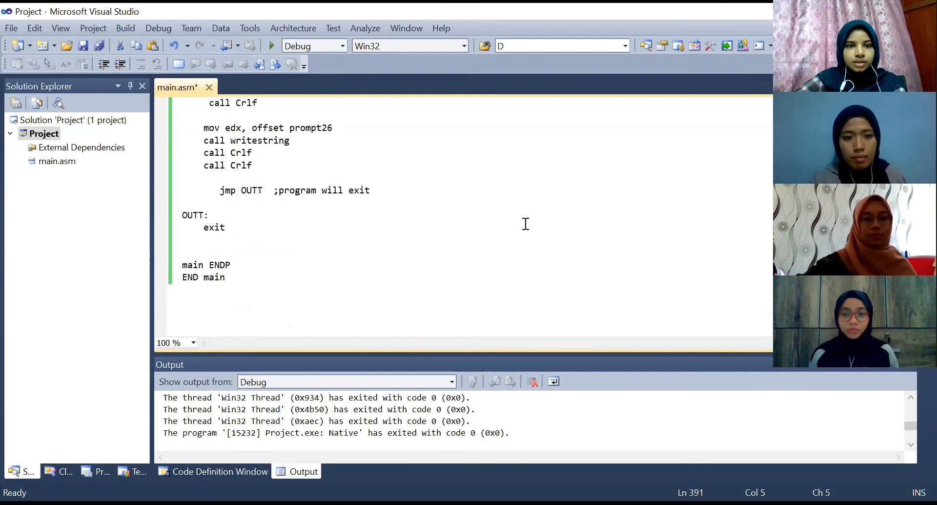
scroll("down", 3)
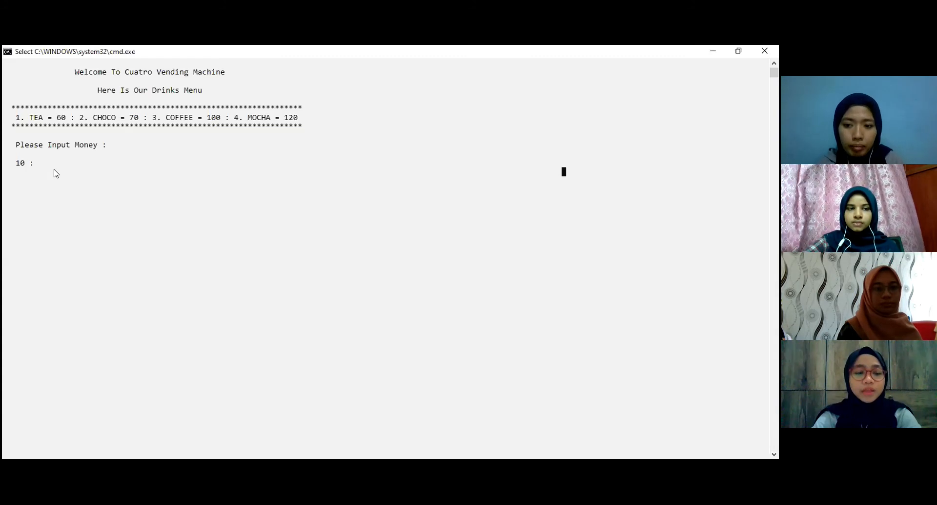
- Insert 110, buy 1 COFFEE at price 100 leaving balance 10, then enter 1 to continue
type("2")
type("1")
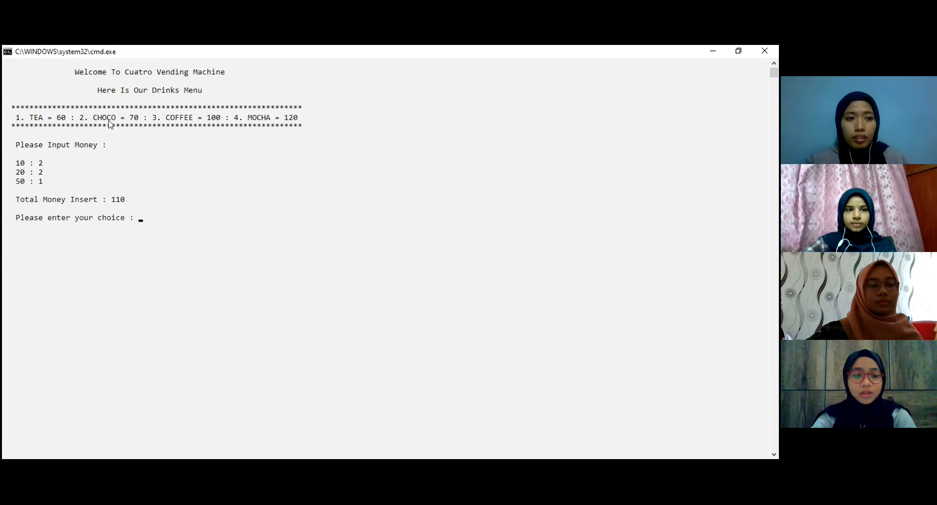
type("3")
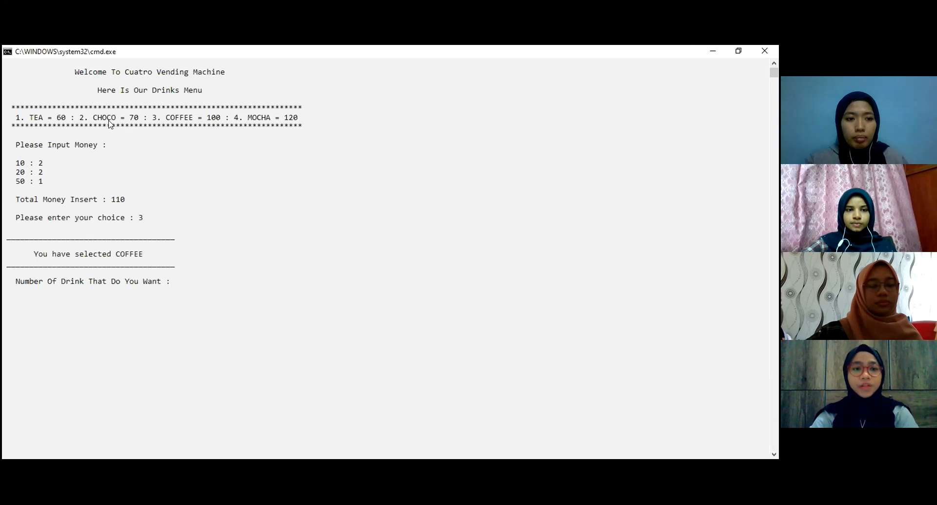
type("1")
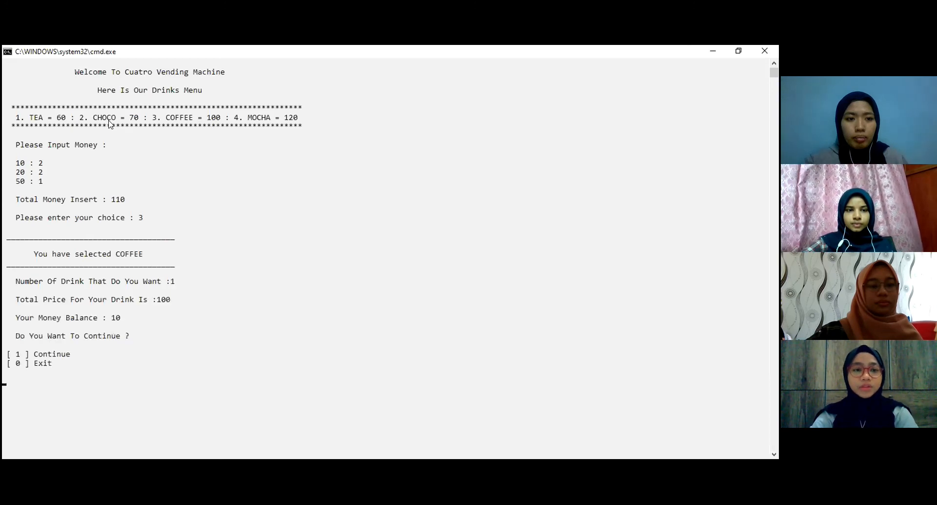
mouse_move(76, 273)
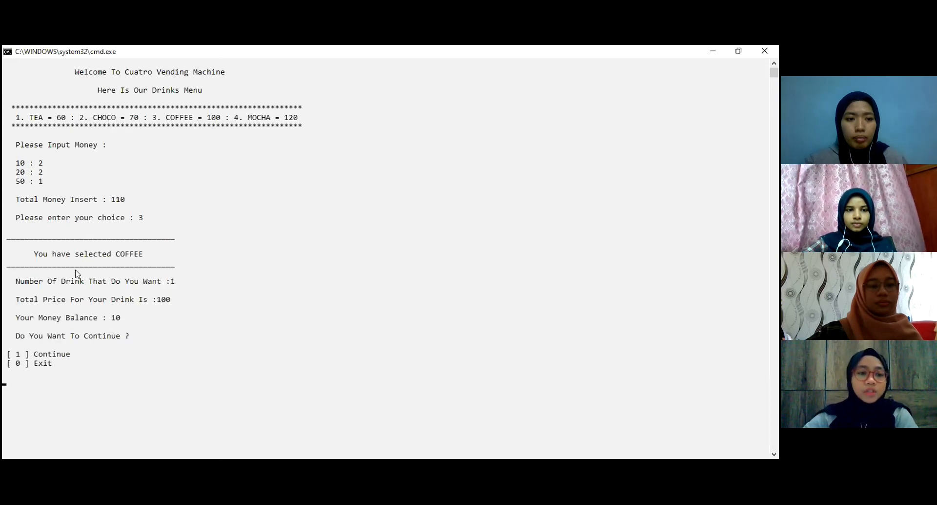
mouse_move(173, 302)
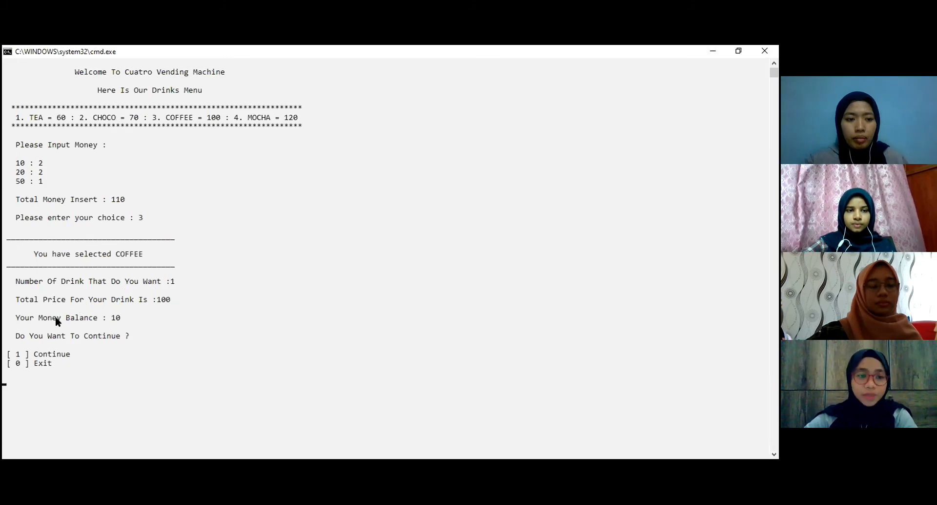
mouse_move(20, 344)
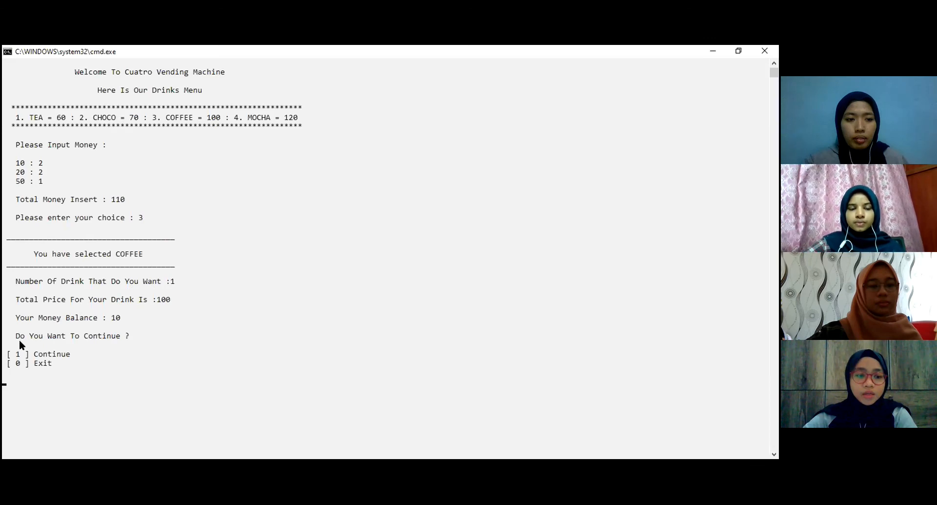
type("1")
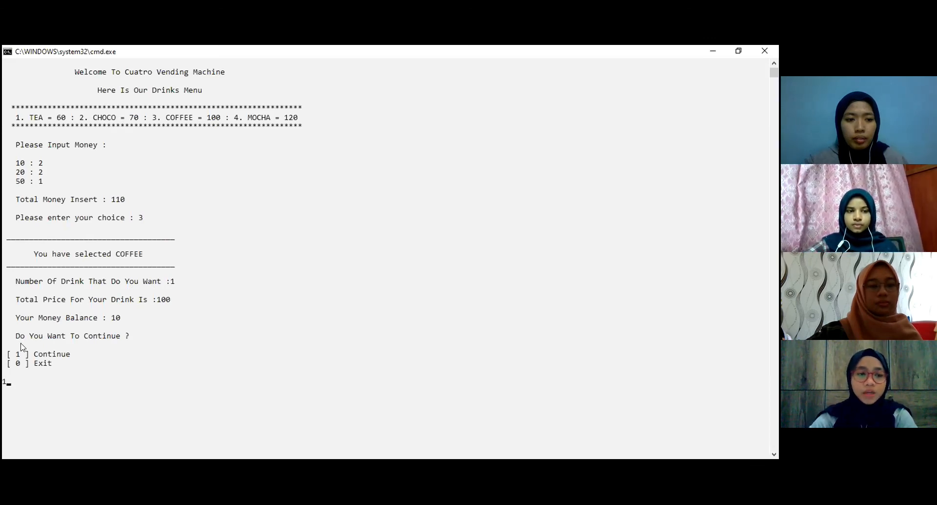
key("enter")
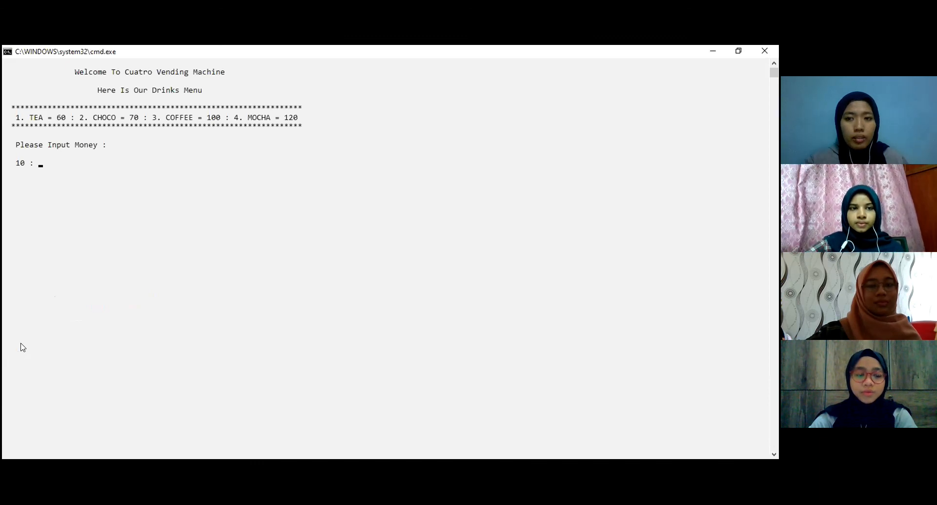
- Insert only 90 and request 1 COFFEE, triggering the insufficient-money message
type("2")
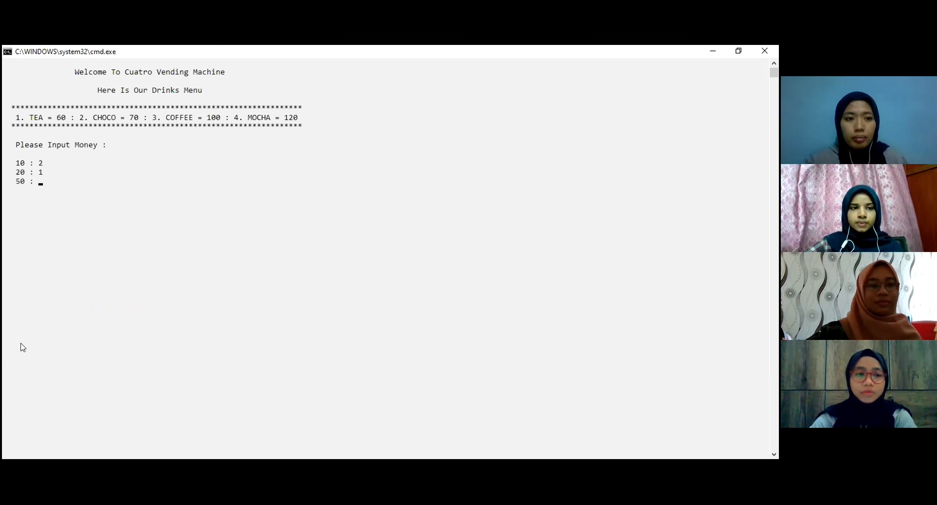
type("1")
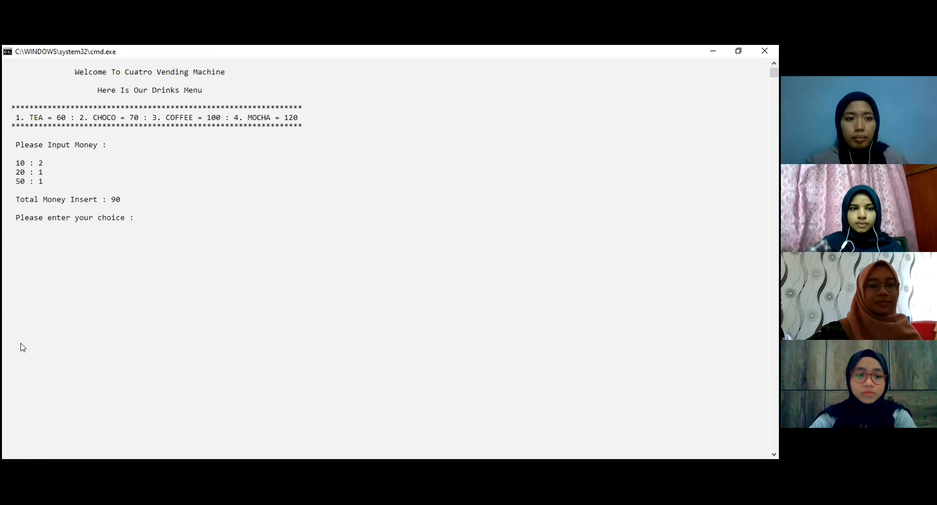
type("3")
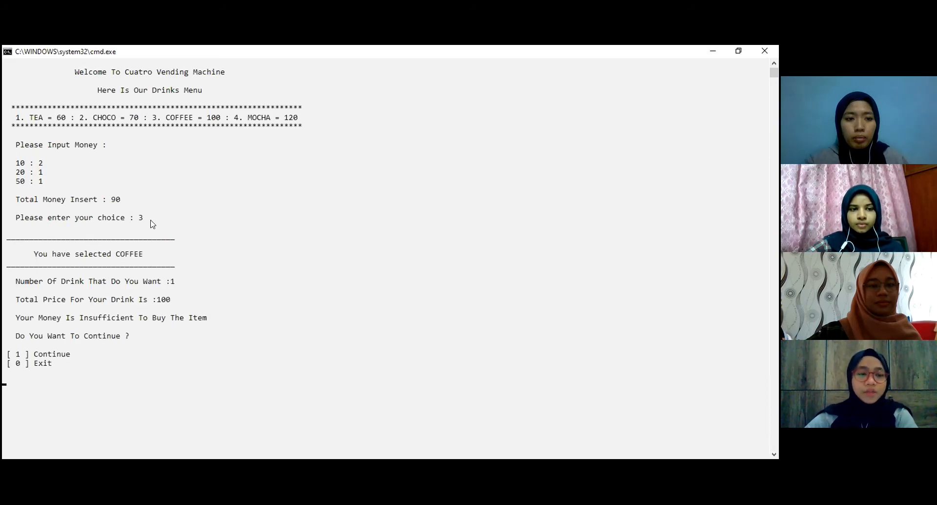
mouse_move(85, 305)
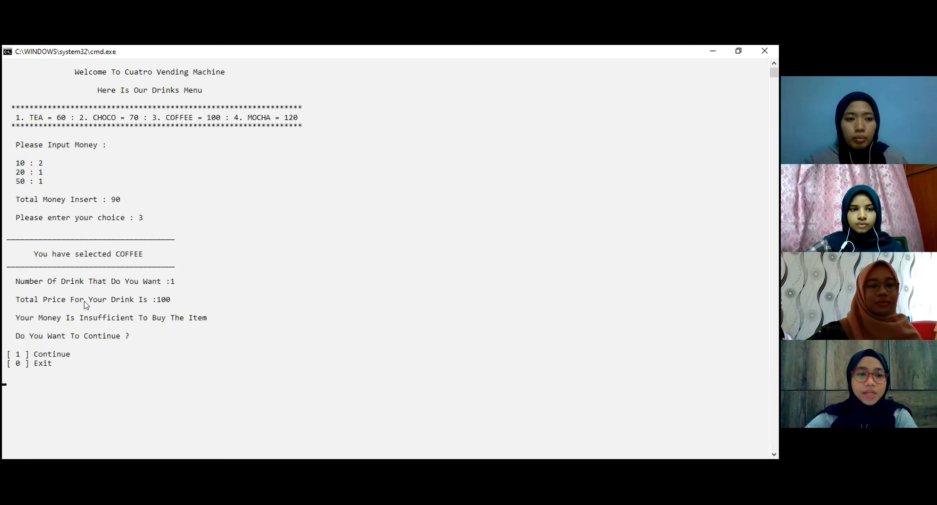
mouse_move(161, 334)
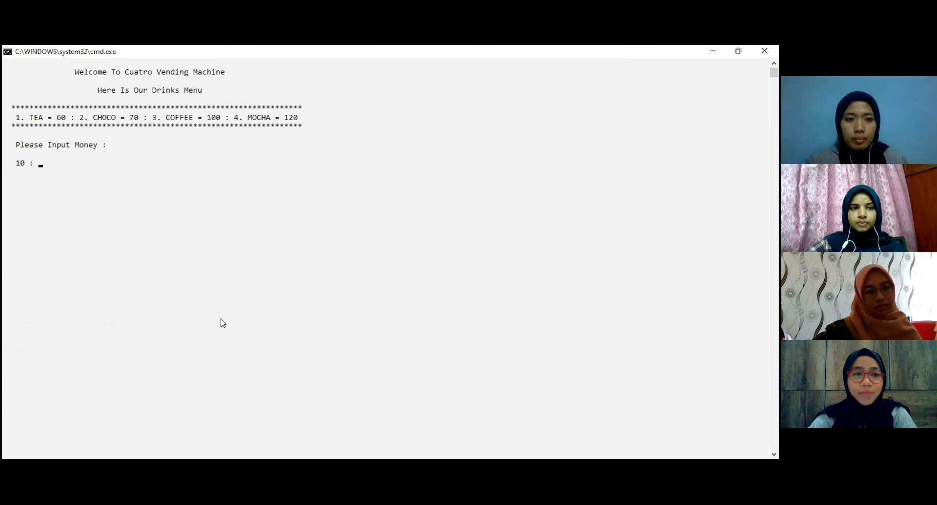
- Enter the coin counts to insert 160 into the machine
type("2")
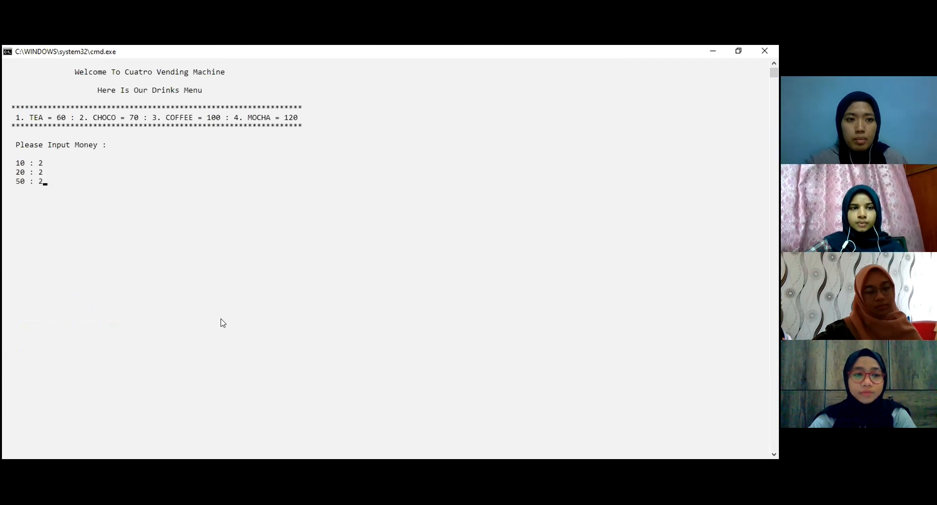
key("enter")
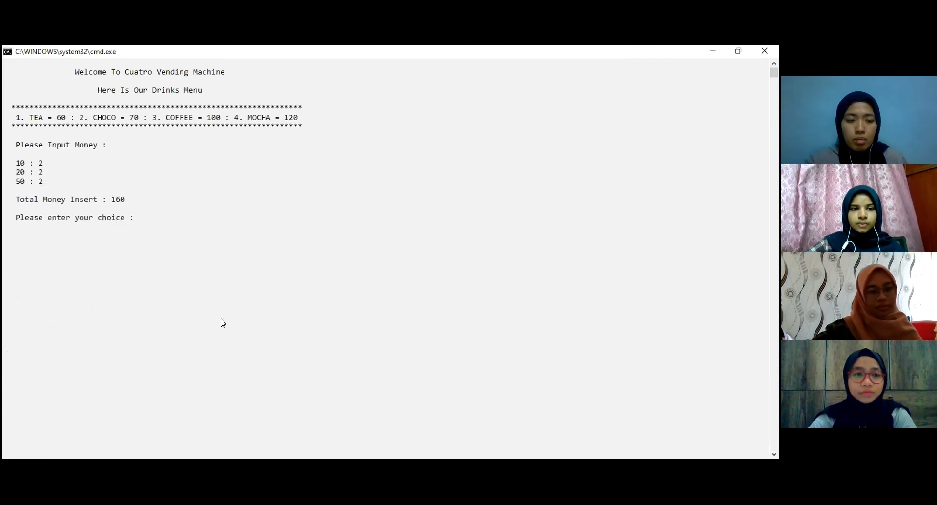
type("3")
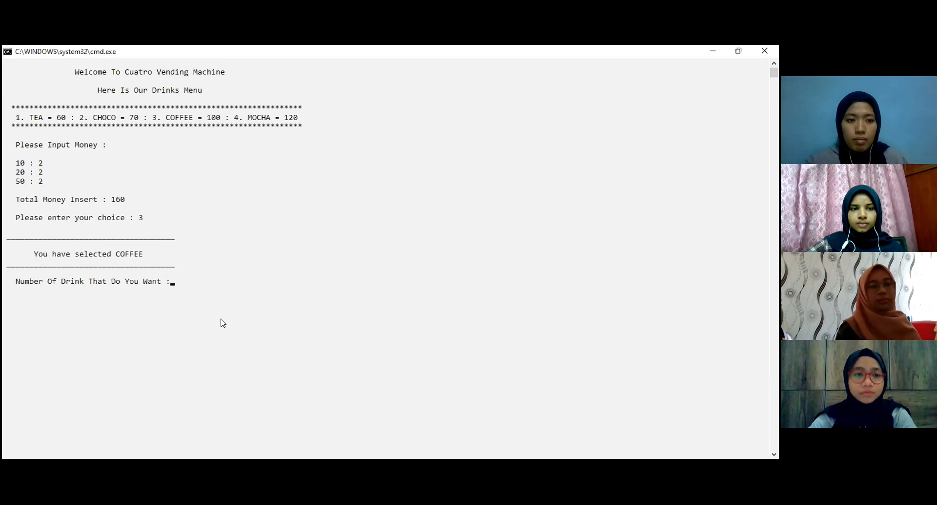
type("1")
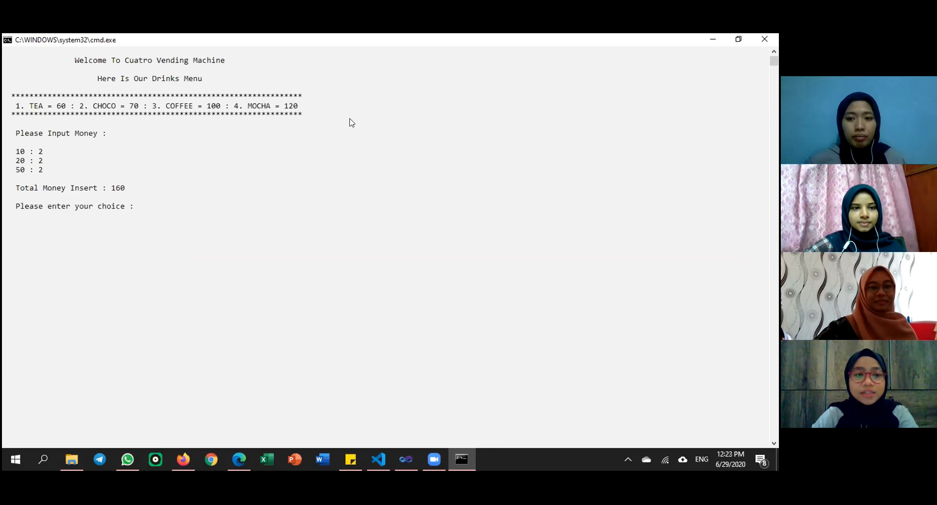
- Choose nonexistent option 5 for 'Invalid Choice', then enter 0 to exit with 'Thank You!'
type("5")
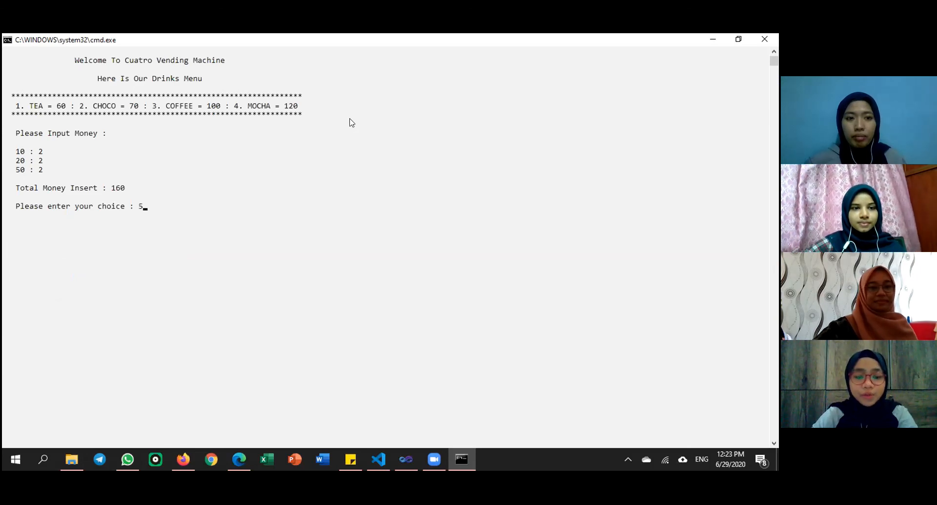
key("enter")
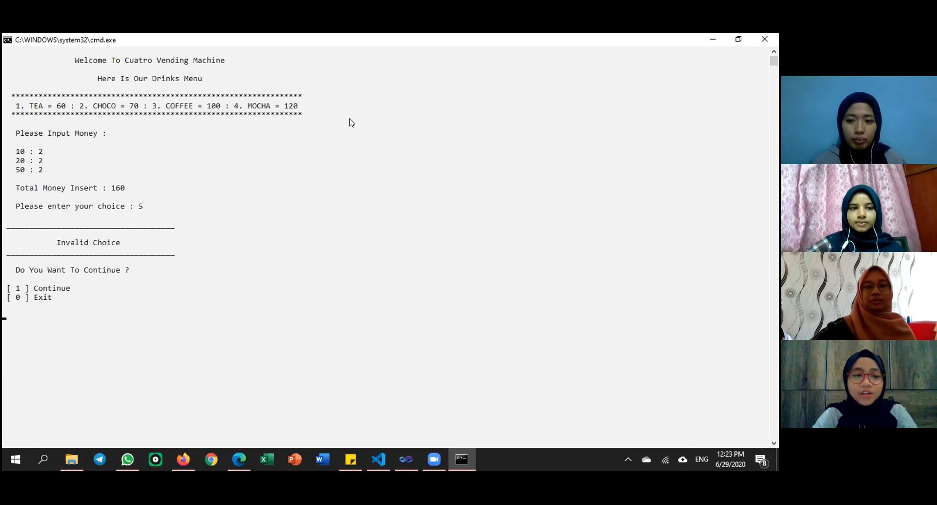
type("0")
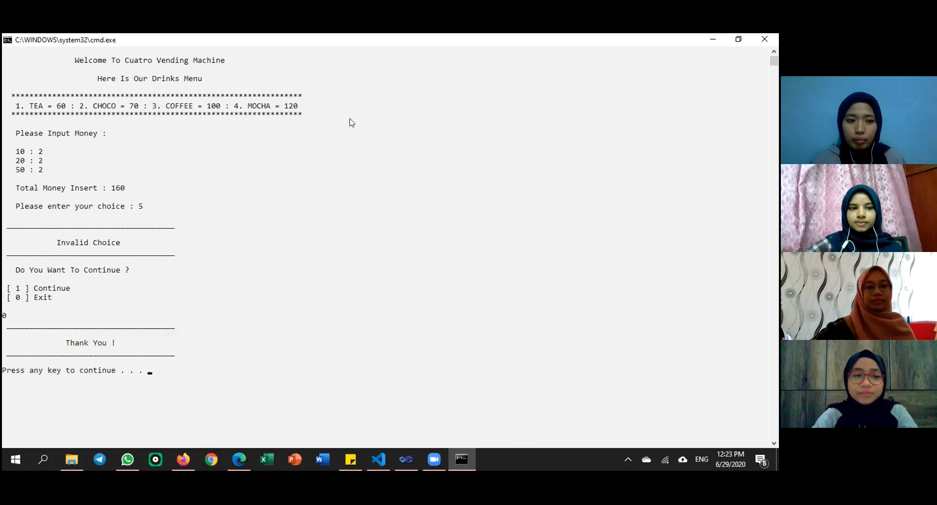